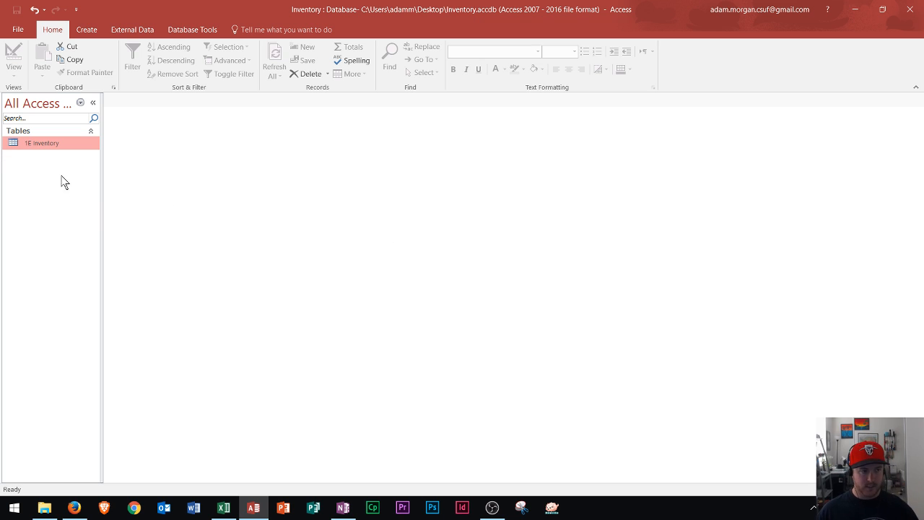
mouse_move(268, 436)
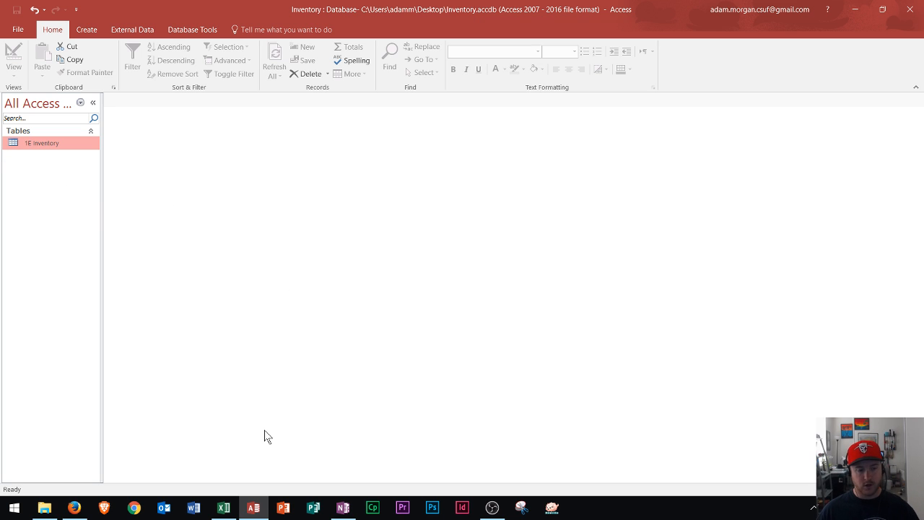
mouse_move(421, 143)
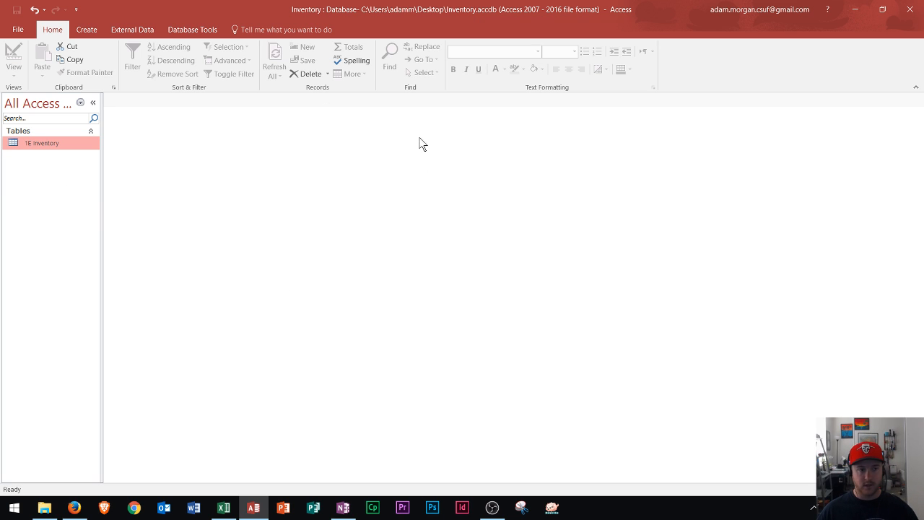
mouse_move(303, 302)
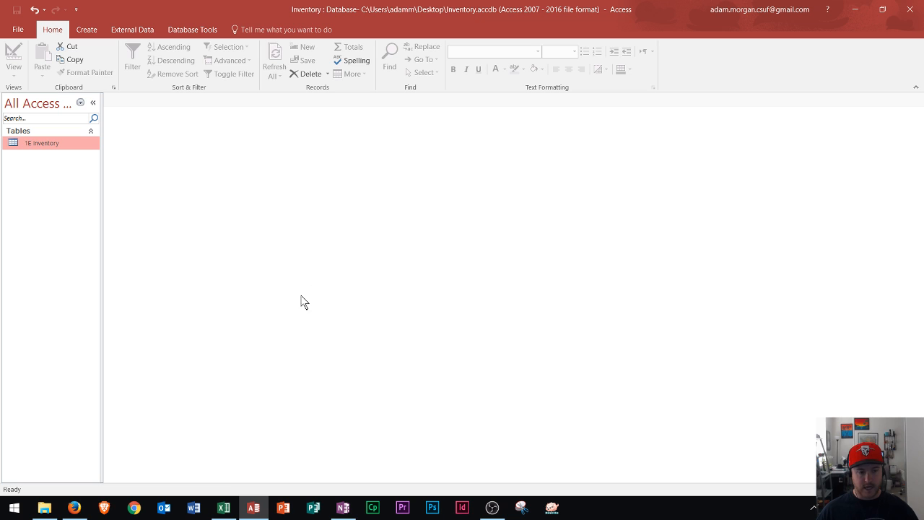
- Switch to the a01E_Inventory.xlsx workbook in Excel to review the 14 inventory items
click(222, 508)
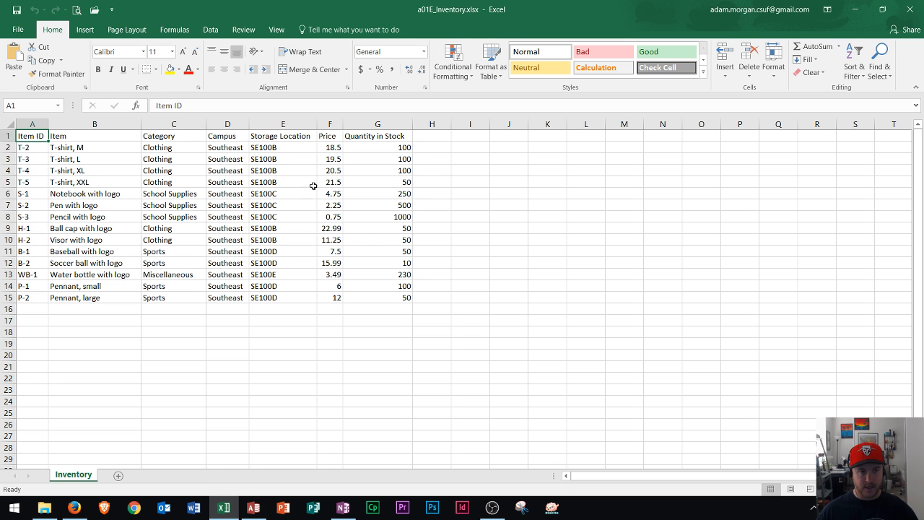
mouse_move(280, 176)
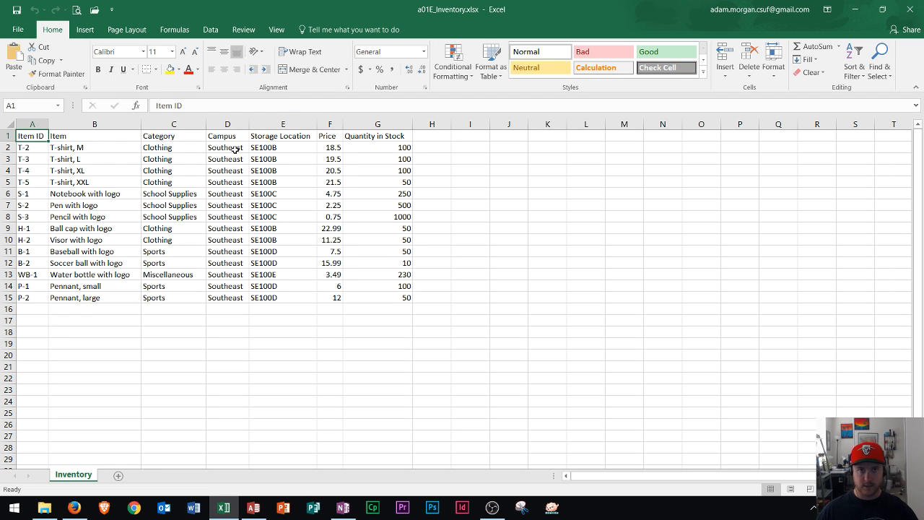
mouse_move(291, 191)
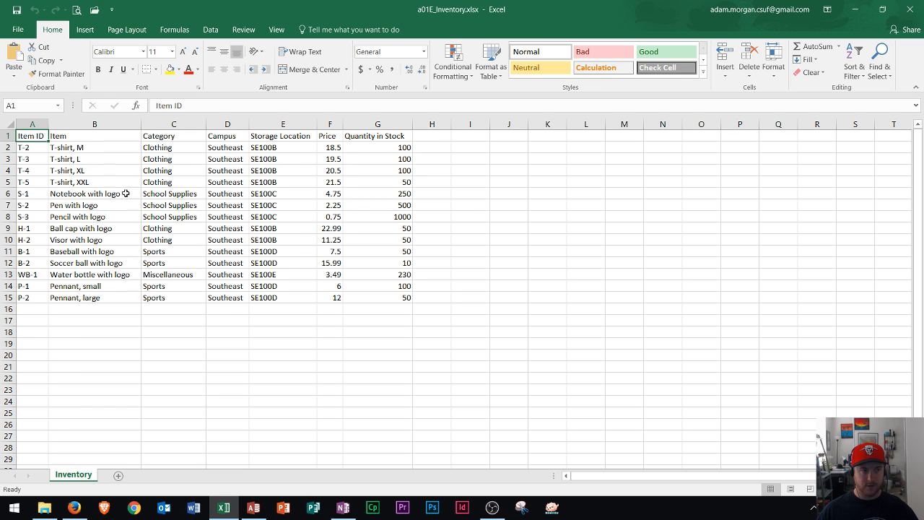
mouse_move(283, 209)
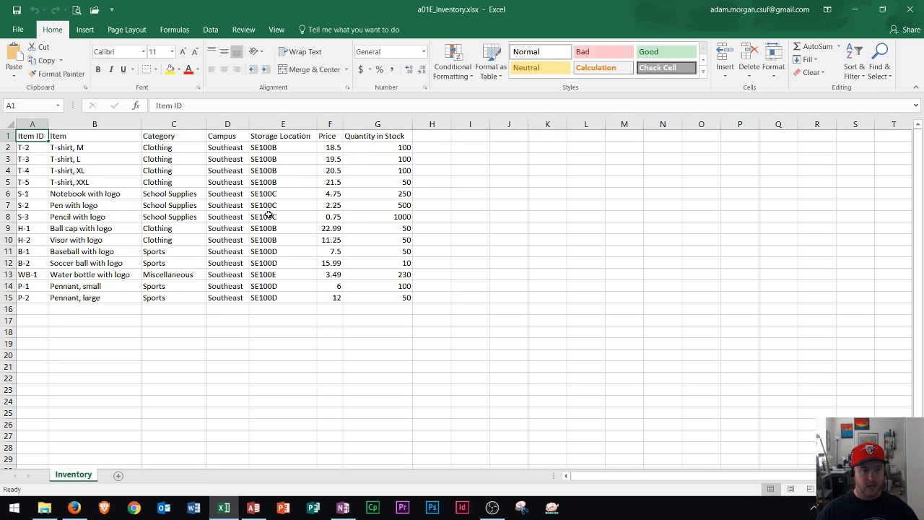
mouse_move(344, 211)
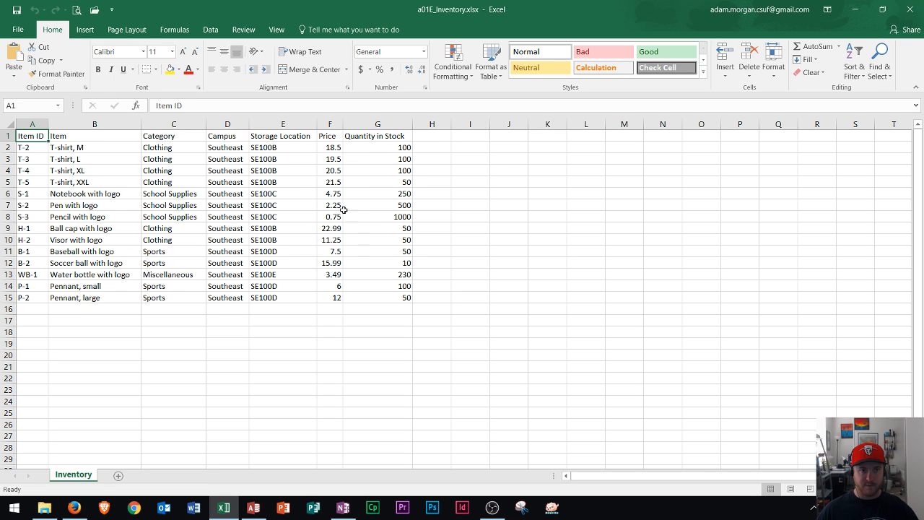
mouse_move(247, 436)
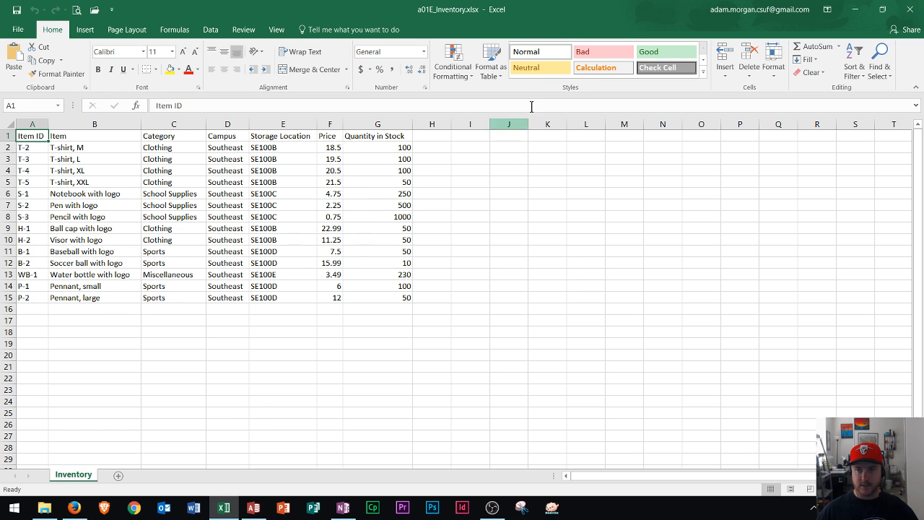
mouse_move(911, 8)
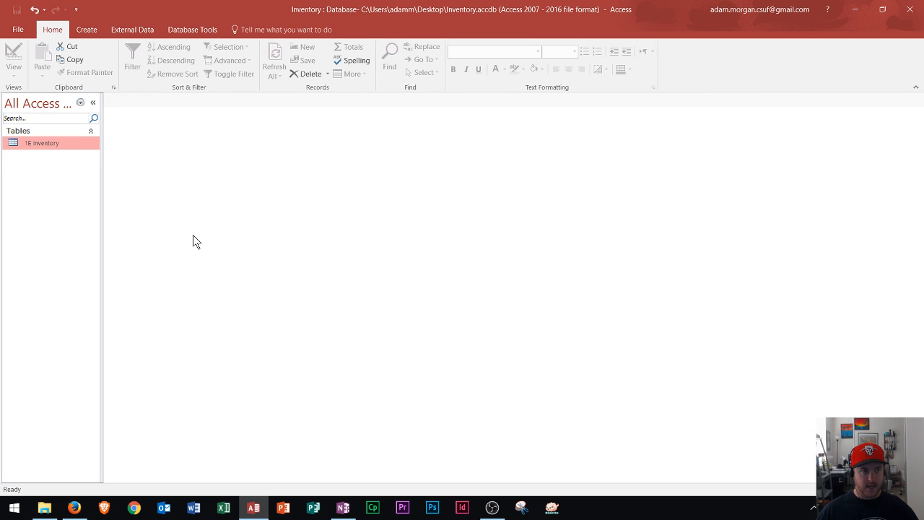
mouse_move(52, 29)
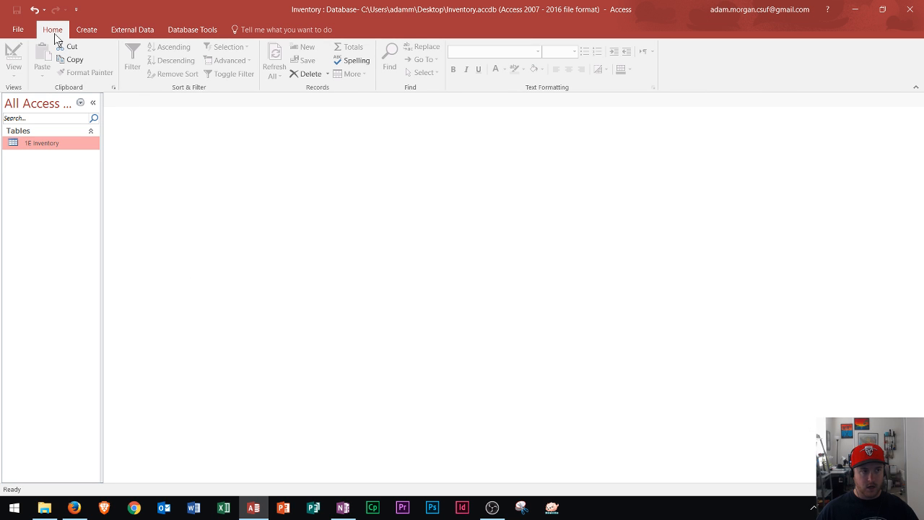
mouse_move(86, 29)
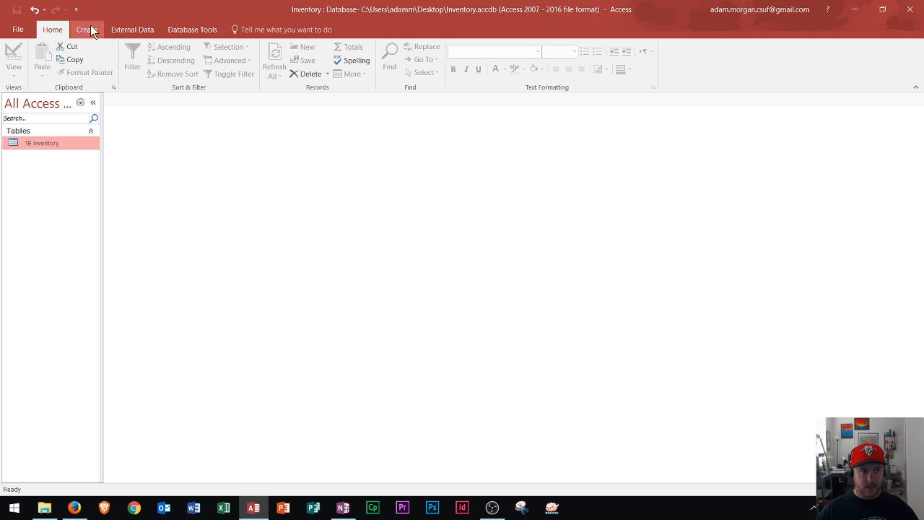
mouse_move(133, 29)
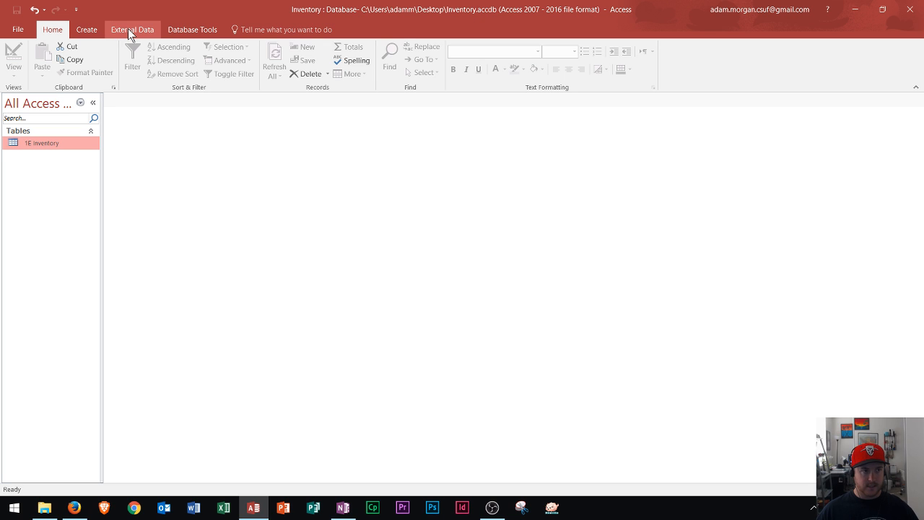
- Show the External Data import options back in the Inventory database
click(132, 29)
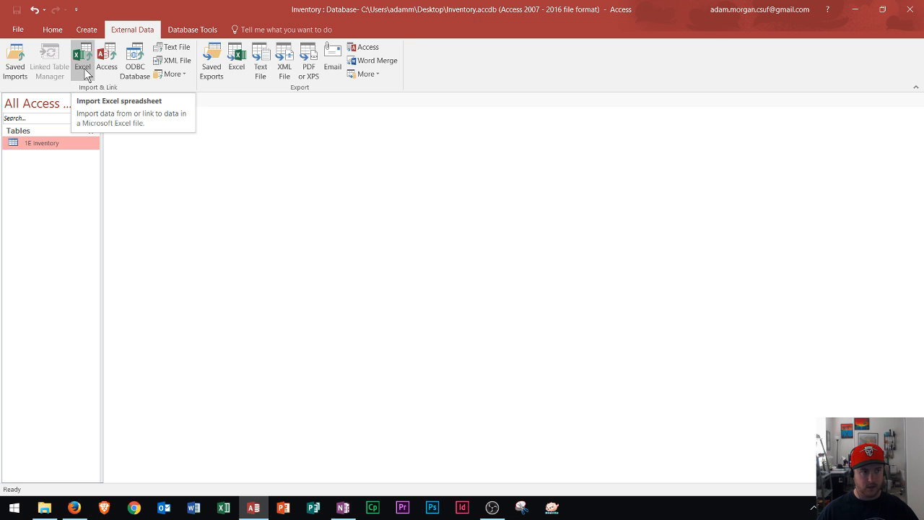
- Start an Excel import and choose a01E_Inventory.xlsx from the Desktop as the source for a new table
click(82, 59)
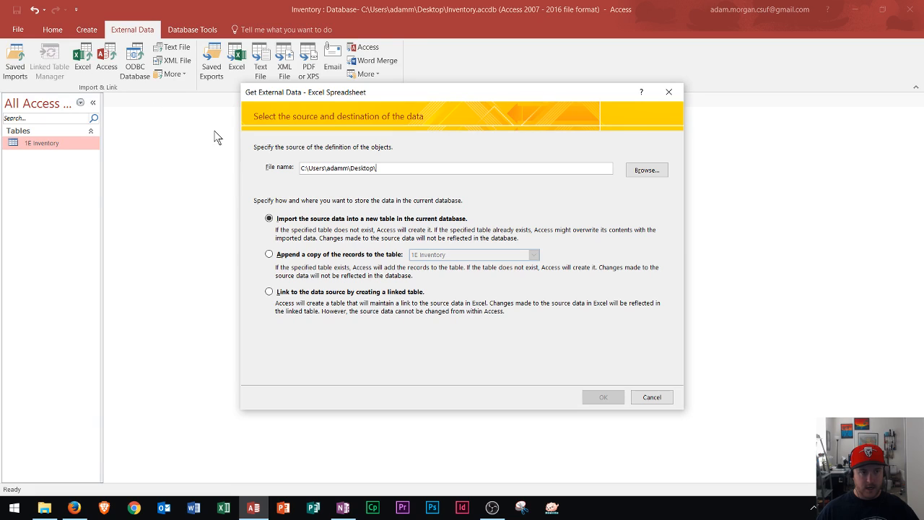
mouse_move(370, 162)
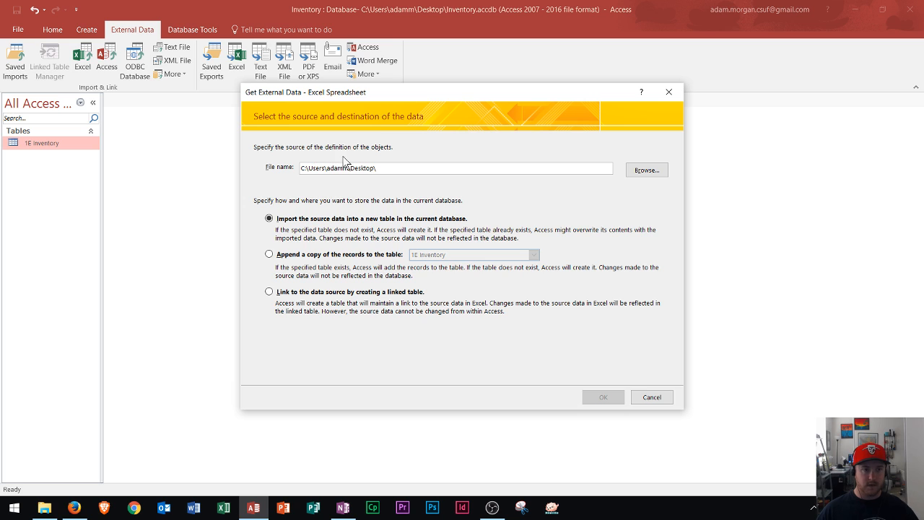
mouse_move(699, 176)
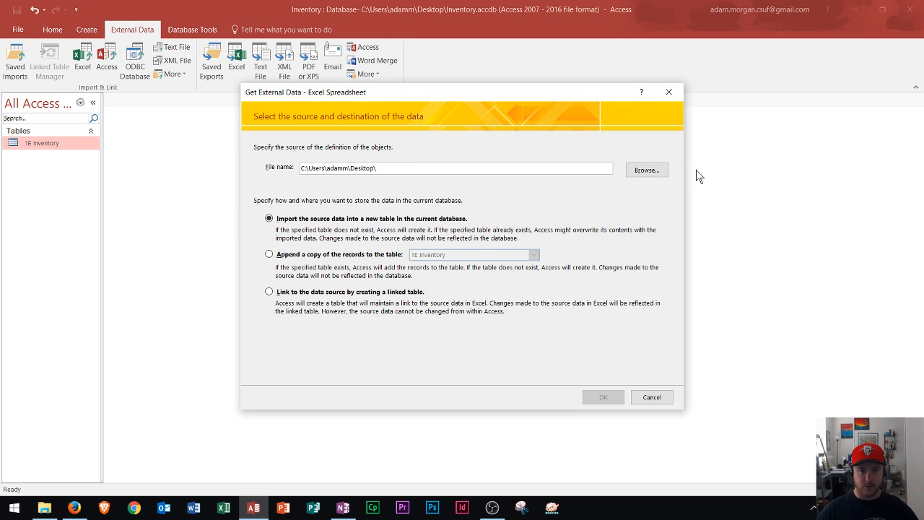
mouse_move(444, 189)
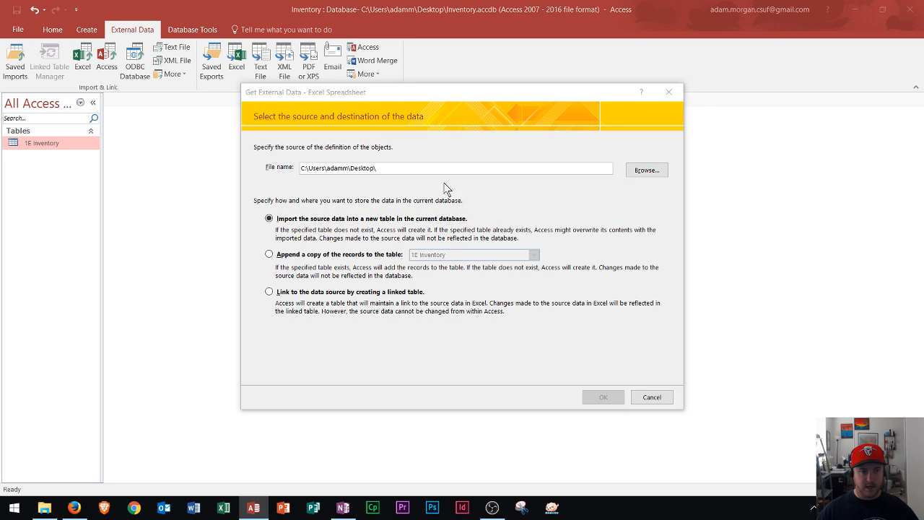
click(647, 171)
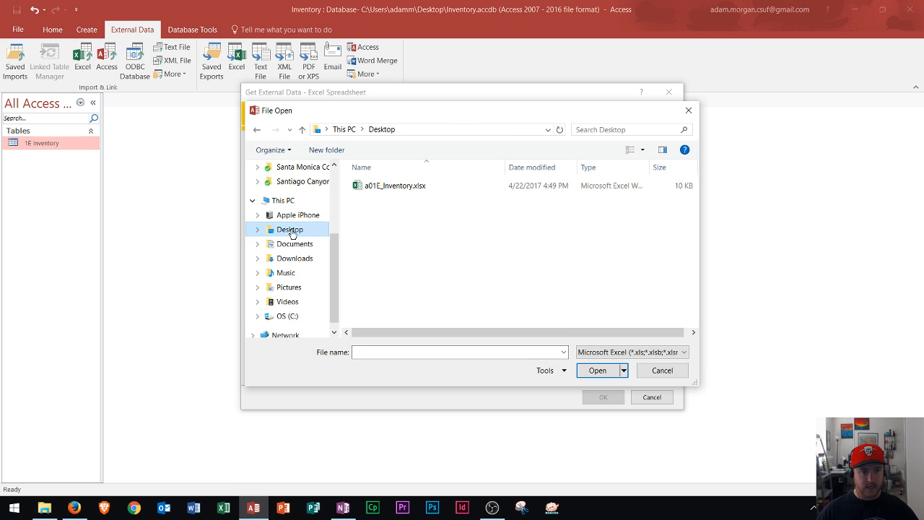
click(396, 185)
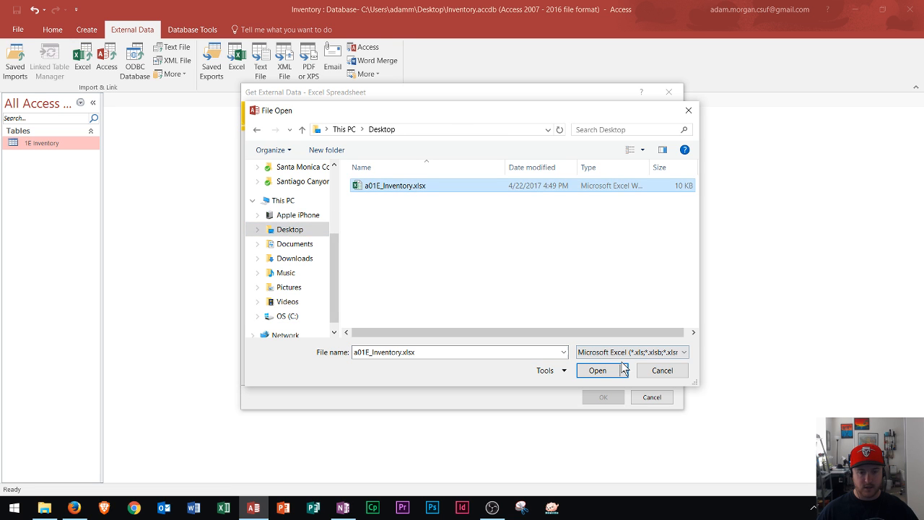
click(596, 369)
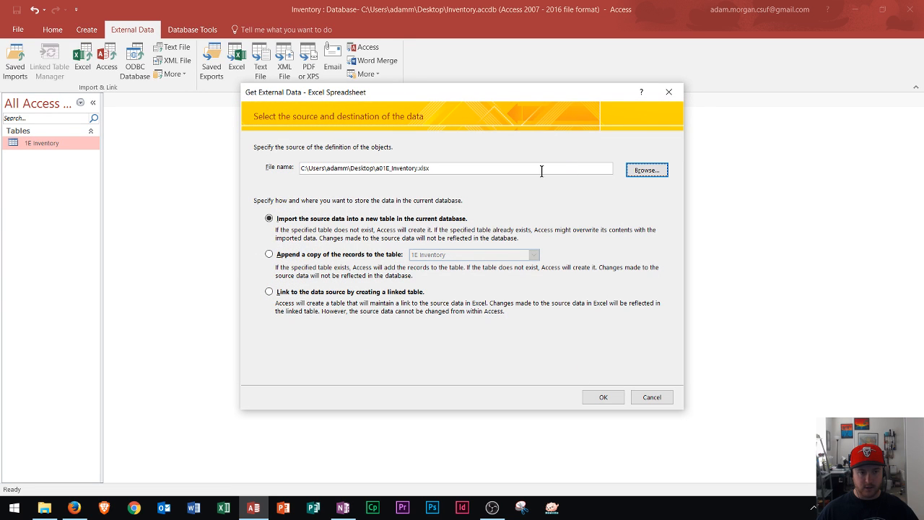
mouse_move(323, 240)
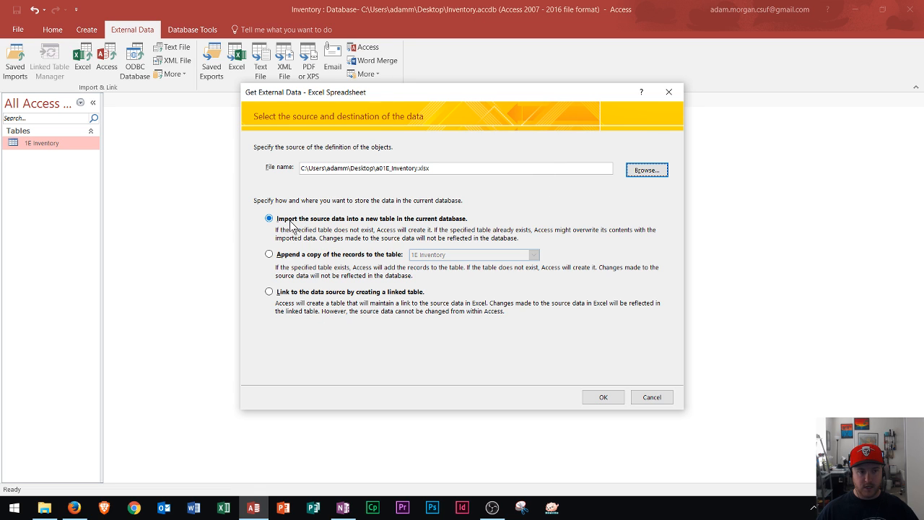
mouse_move(402, 226)
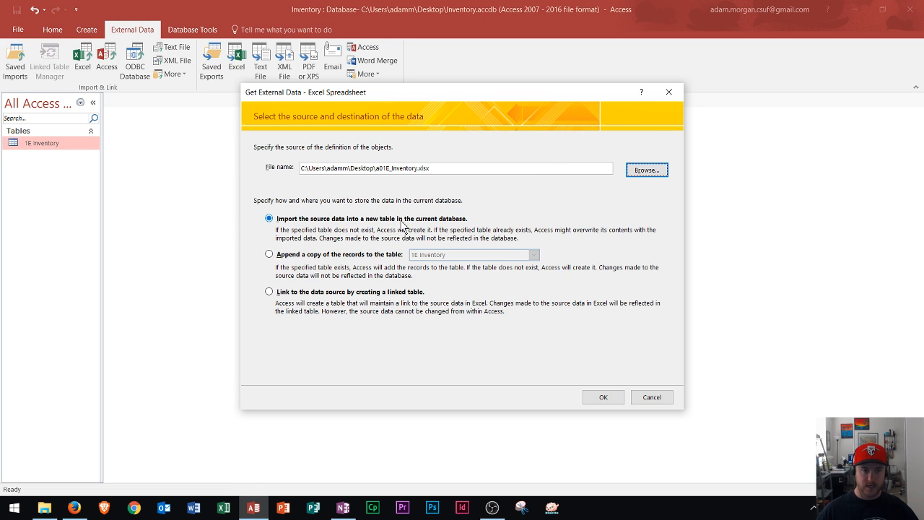
mouse_move(609, 413)
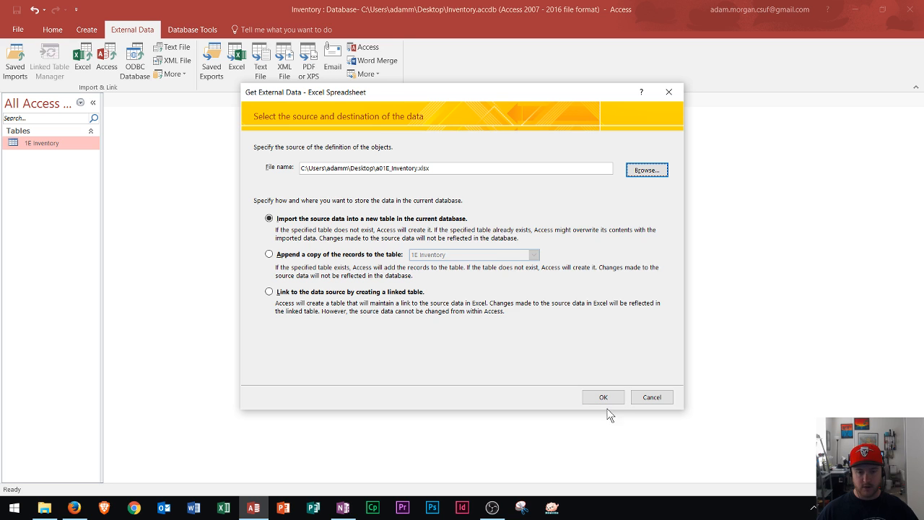
- Keep the first row as column headings and review the Price column's field options (Double, non-indexed)
click(603, 396)
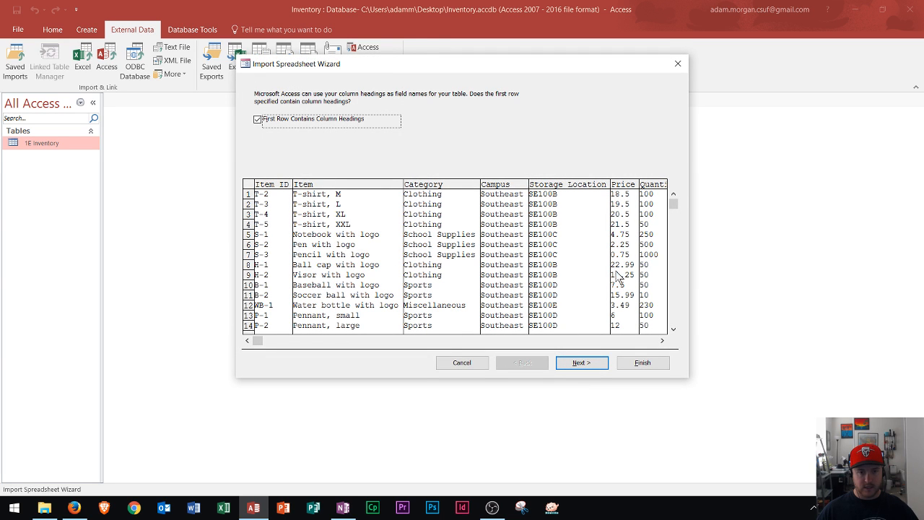
mouse_move(403, 238)
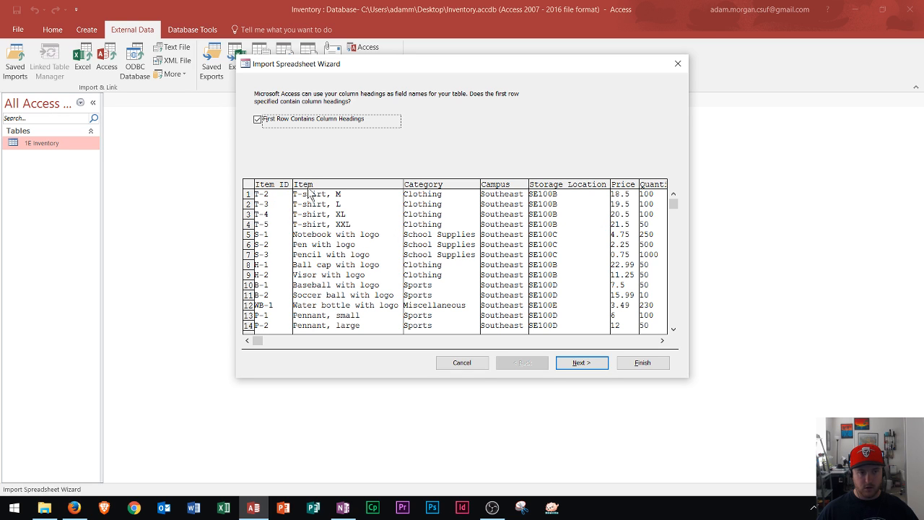
mouse_move(468, 191)
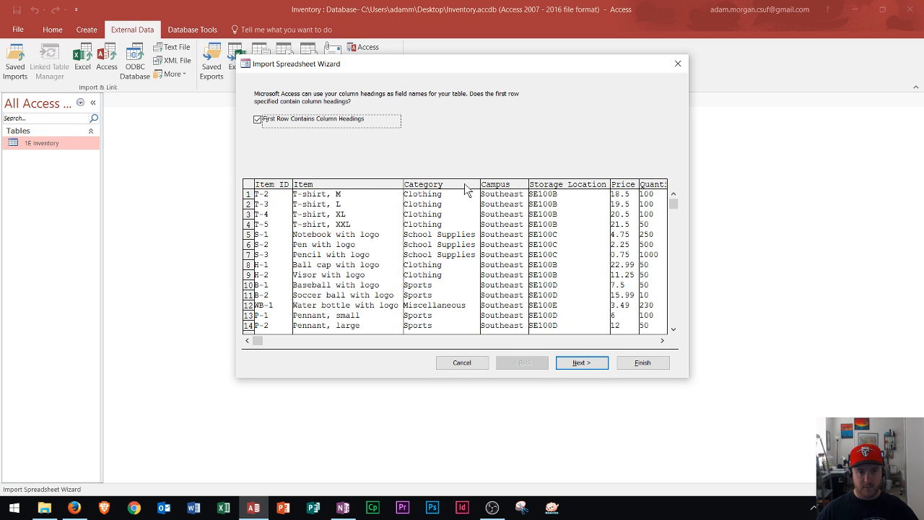
mouse_move(248, 124)
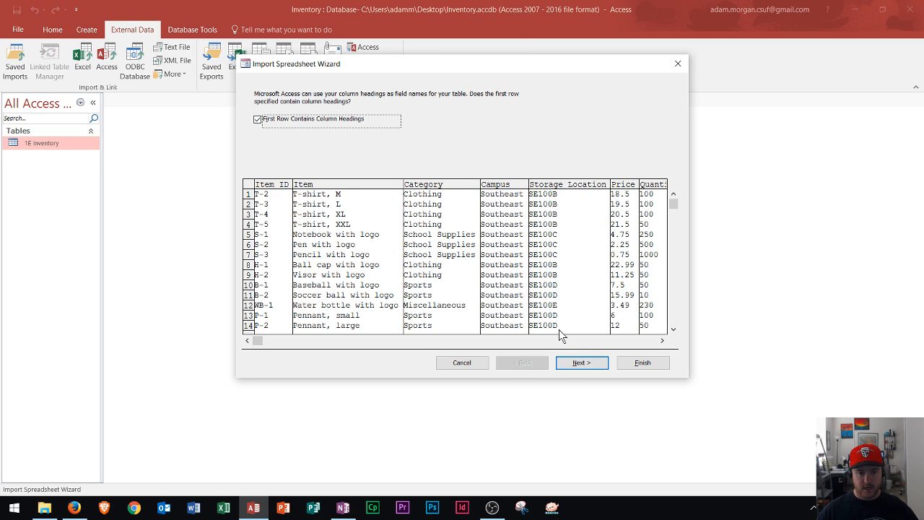
click(580, 362)
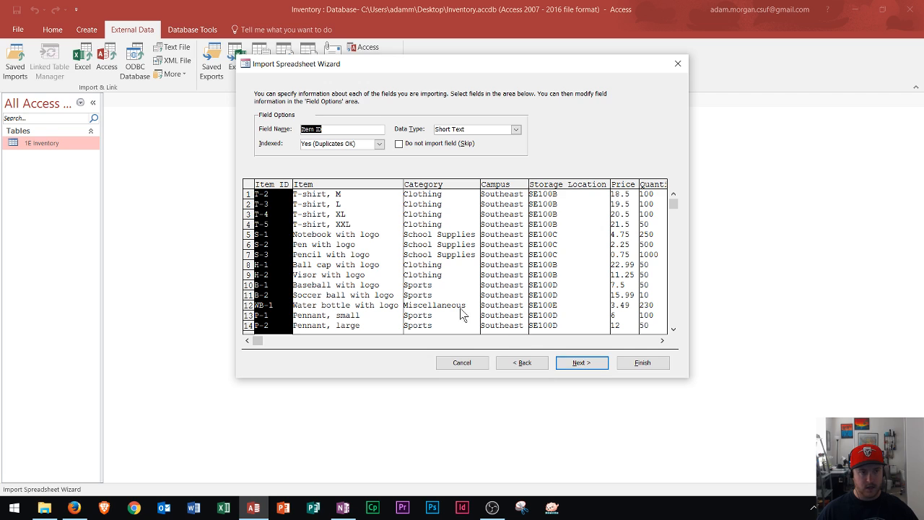
click(325, 185)
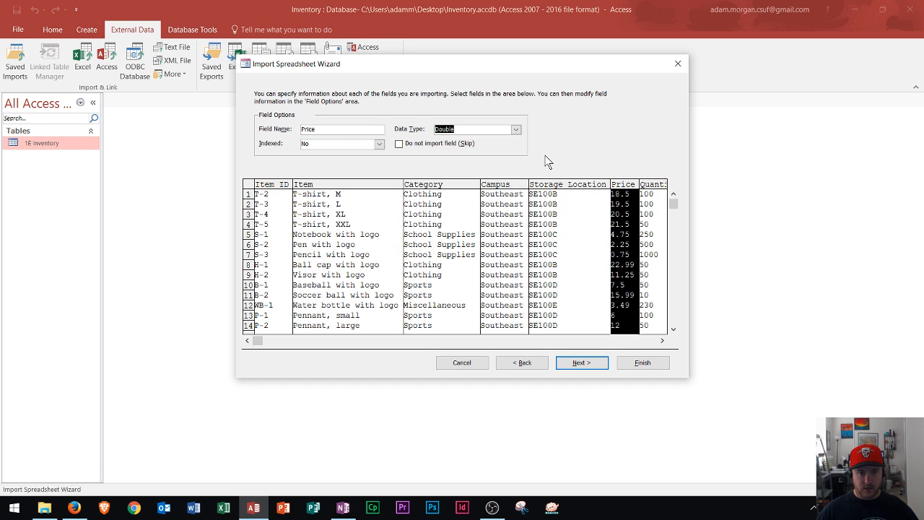
mouse_move(269, 194)
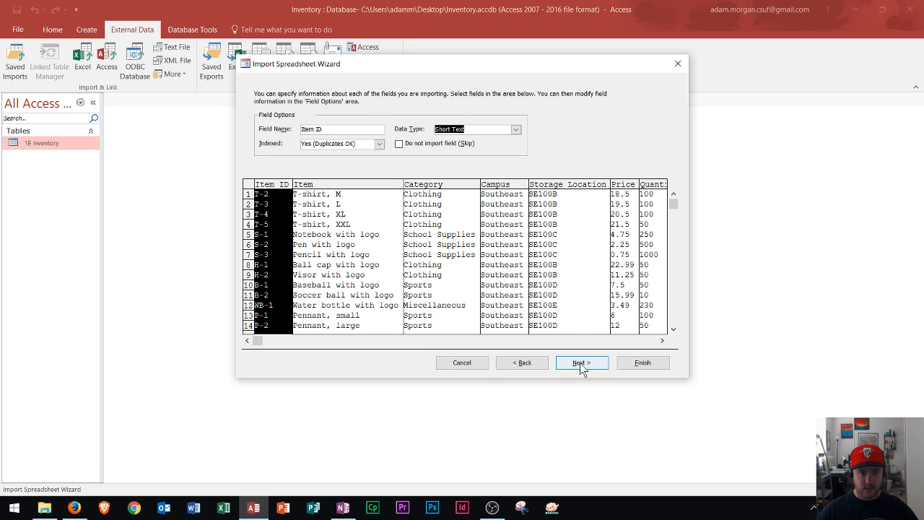
- Choose Item ID as the new table's own primary key instead of an added ID field
click(581, 363)
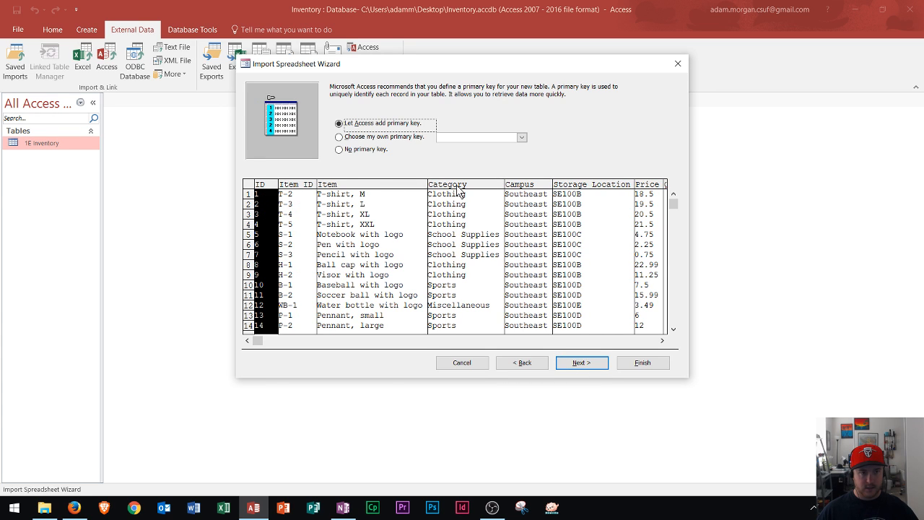
mouse_move(427, 166)
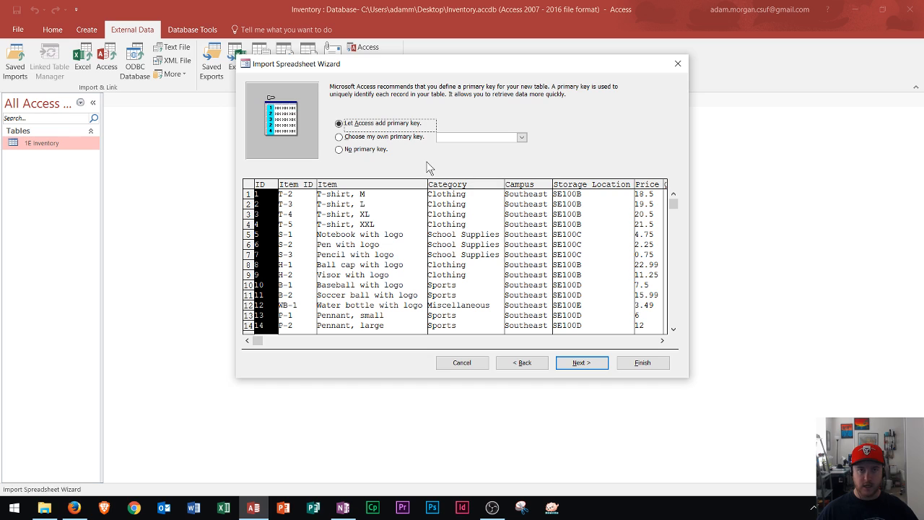
mouse_move(415, 161)
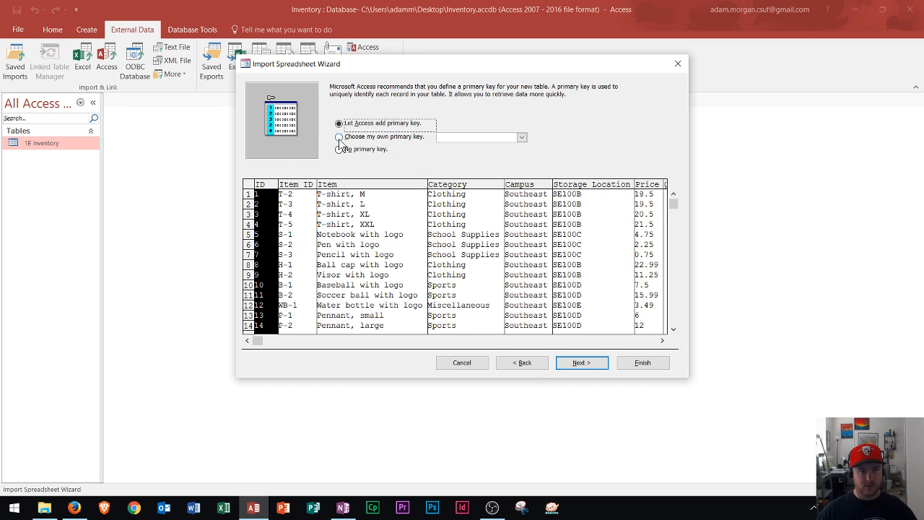
click(337, 138)
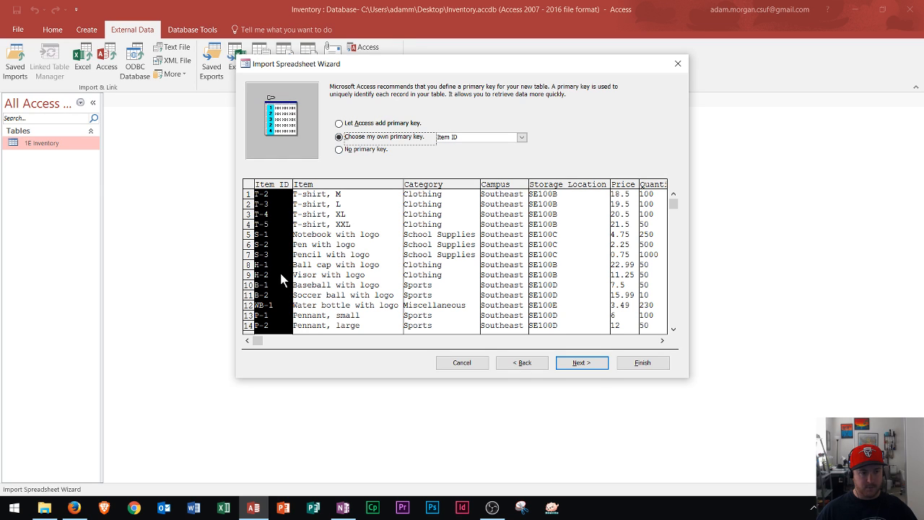
mouse_move(514, 167)
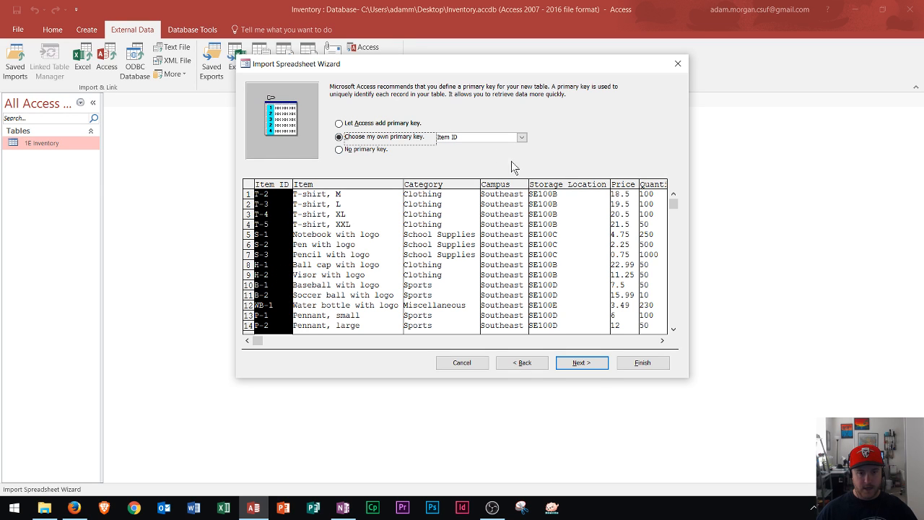
- Finish the import as table Inventory without saving import steps, then view its 14 records
click(581, 363)
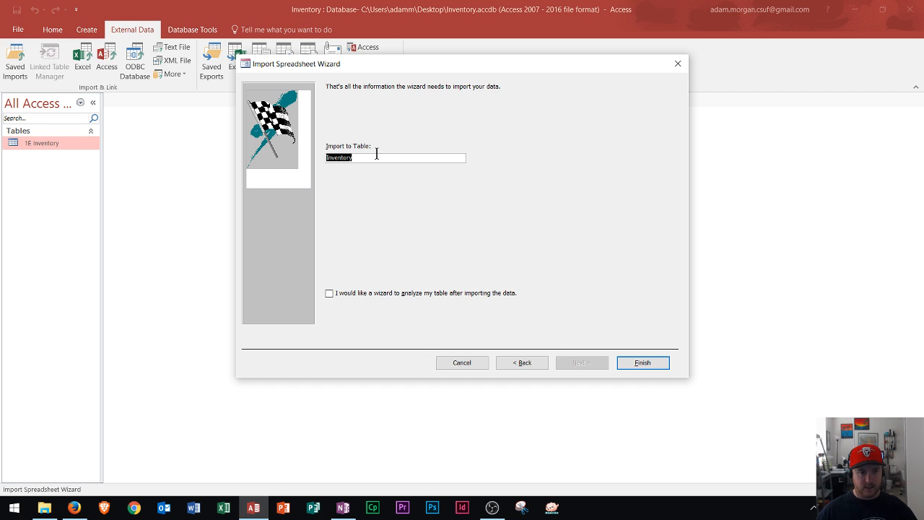
mouse_move(368, 158)
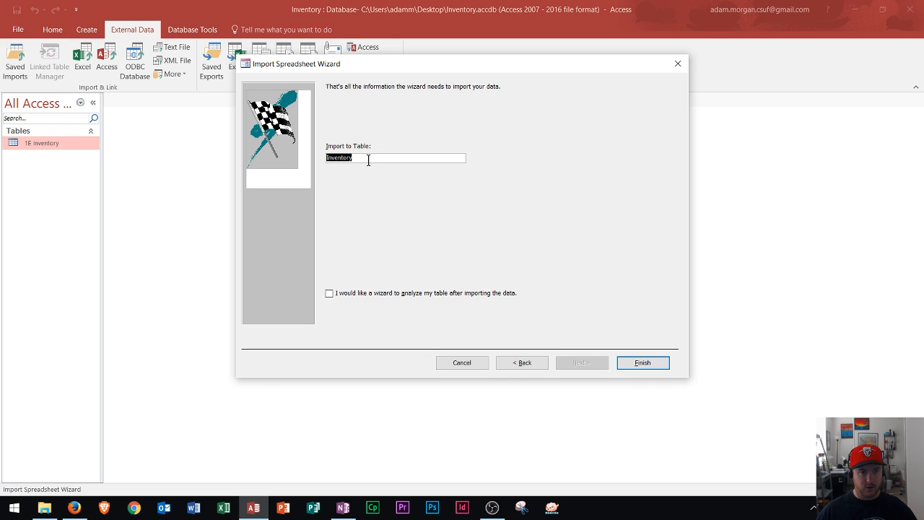
mouse_move(614, 378)
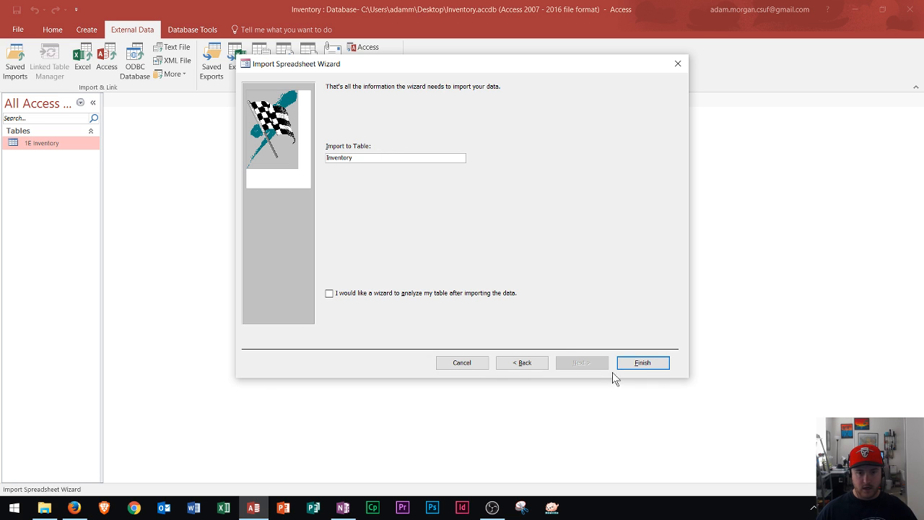
mouse_move(638, 367)
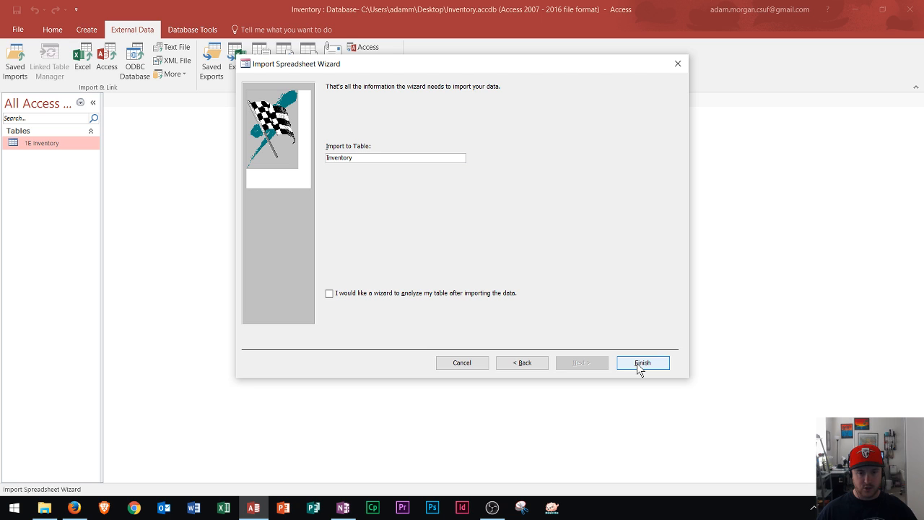
click(640, 362)
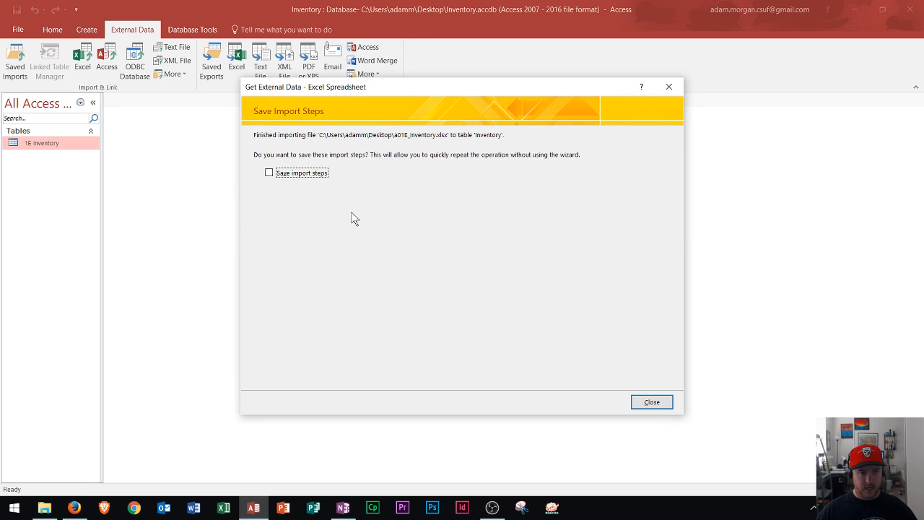
mouse_move(650, 401)
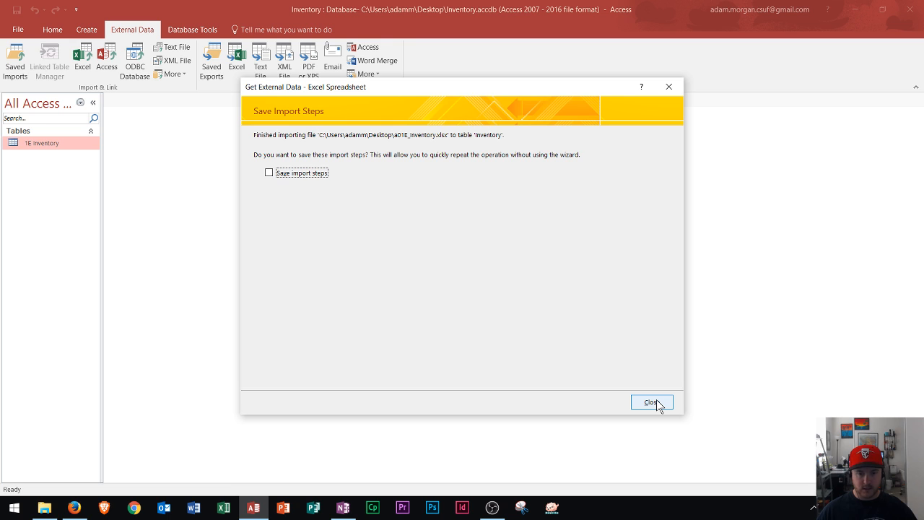
click(650, 401)
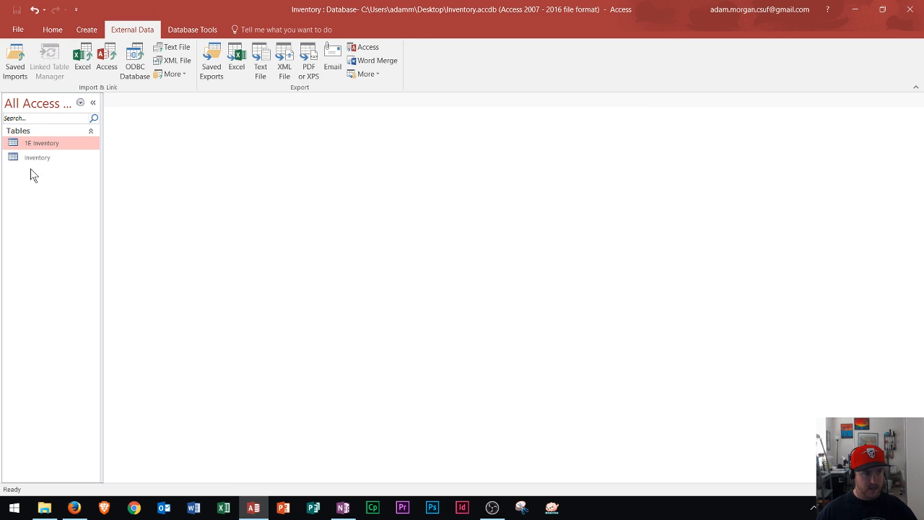
click(37, 157)
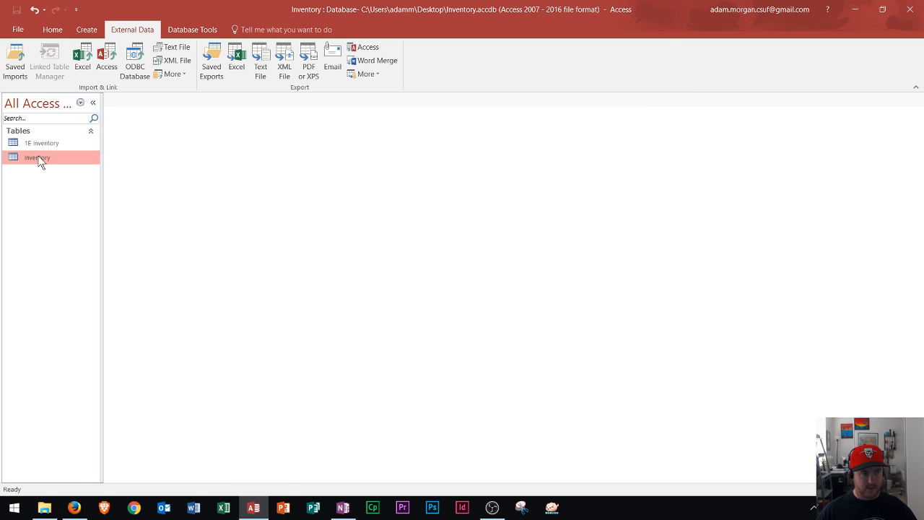
double_click(37, 158)
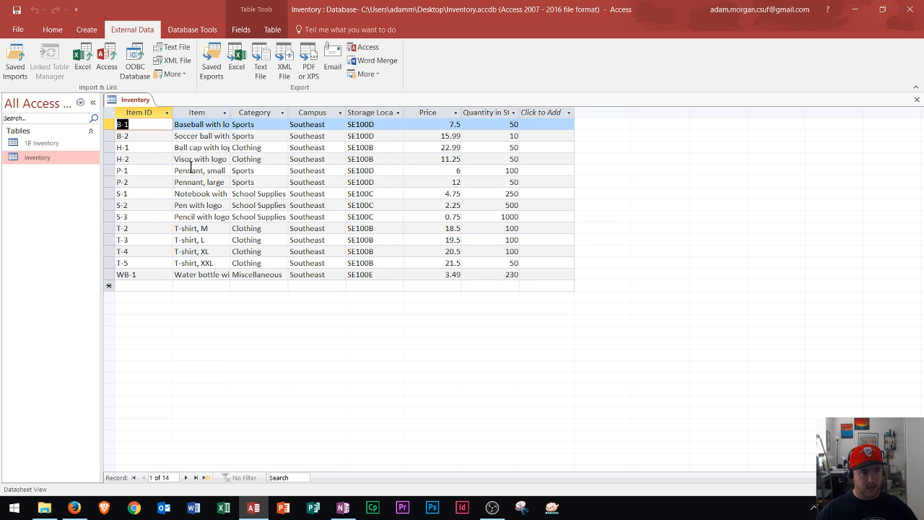
mouse_move(292, 259)
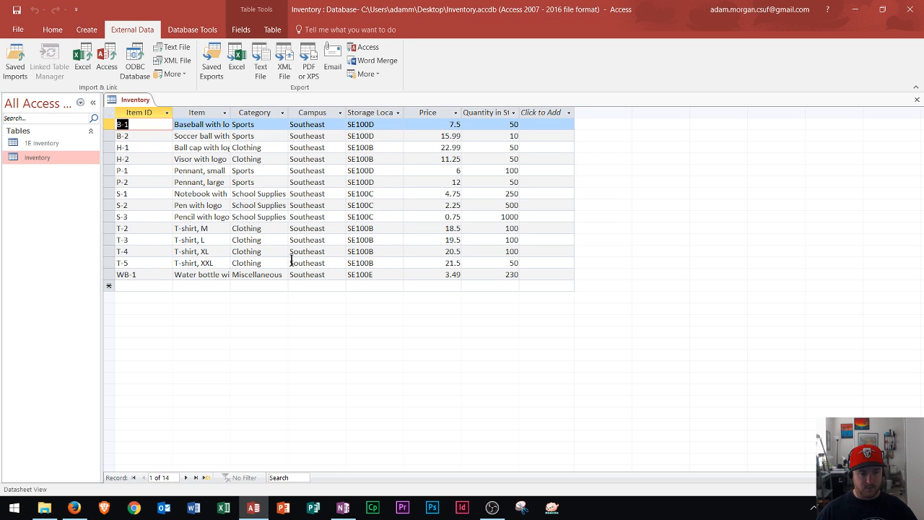
mouse_move(138, 279)
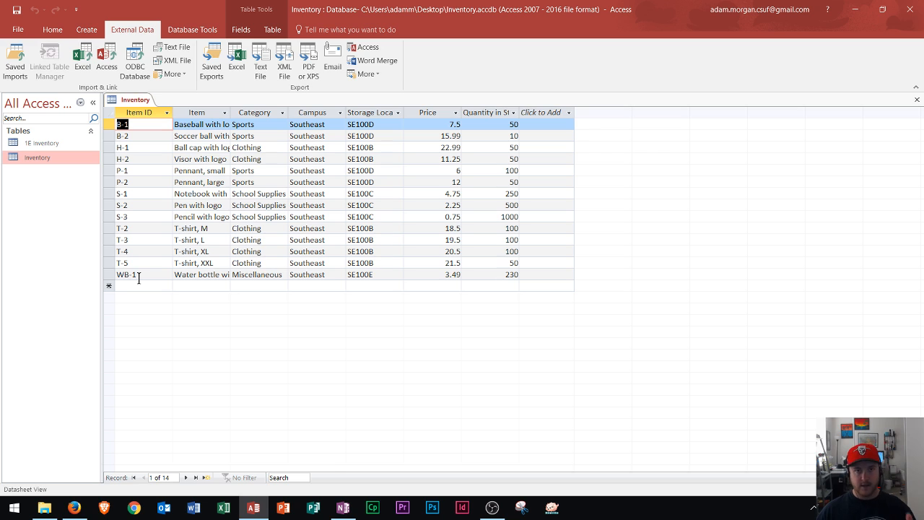
mouse_move(662, 149)
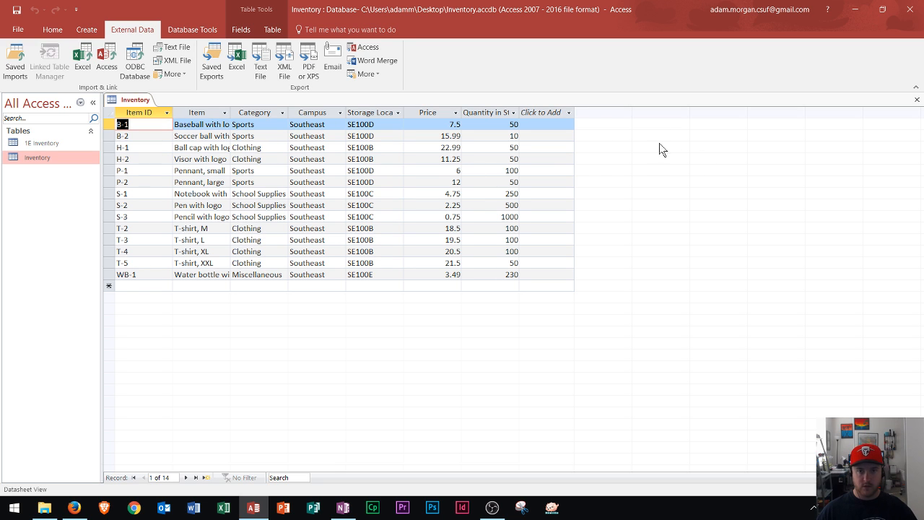
mouse_move(917, 101)
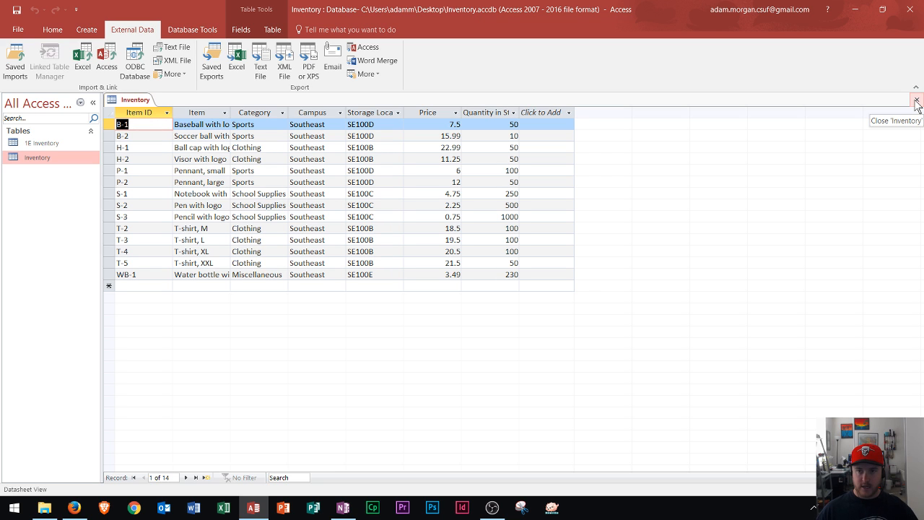
- Close Inventory, view the 1E Inventory table's three records, and return to the Excel workbook
click(916, 101)
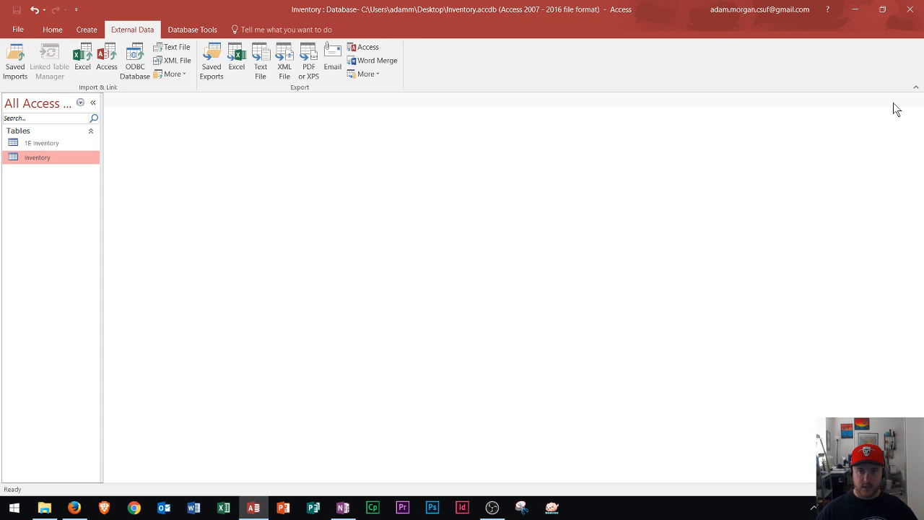
mouse_move(46, 147)
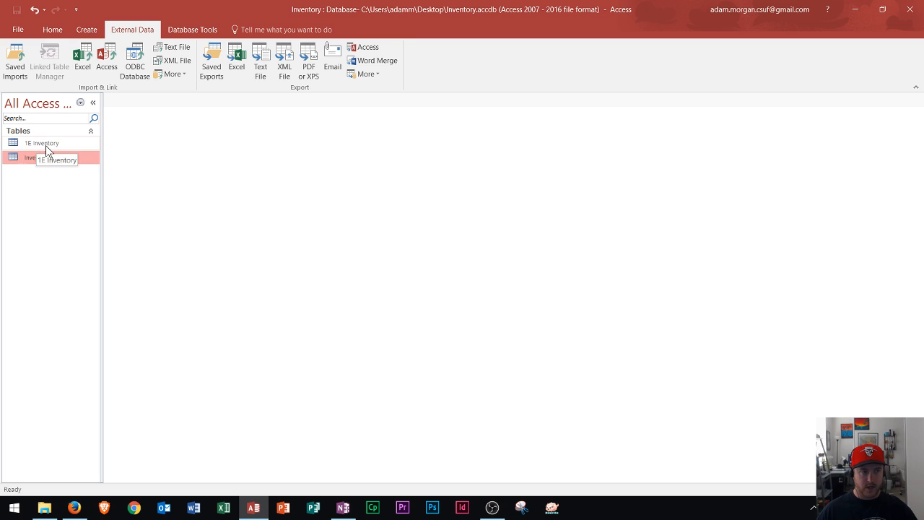
double_click(41, 143)
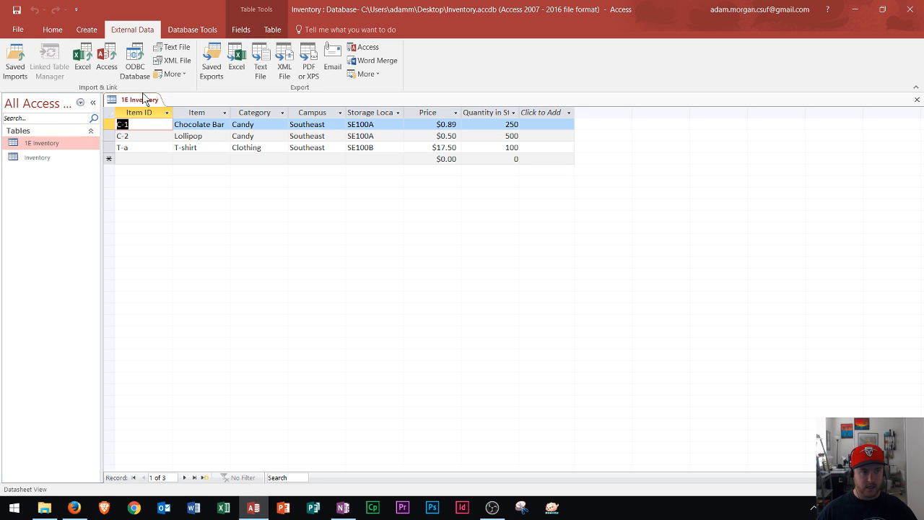
mouse_move(430, 231)
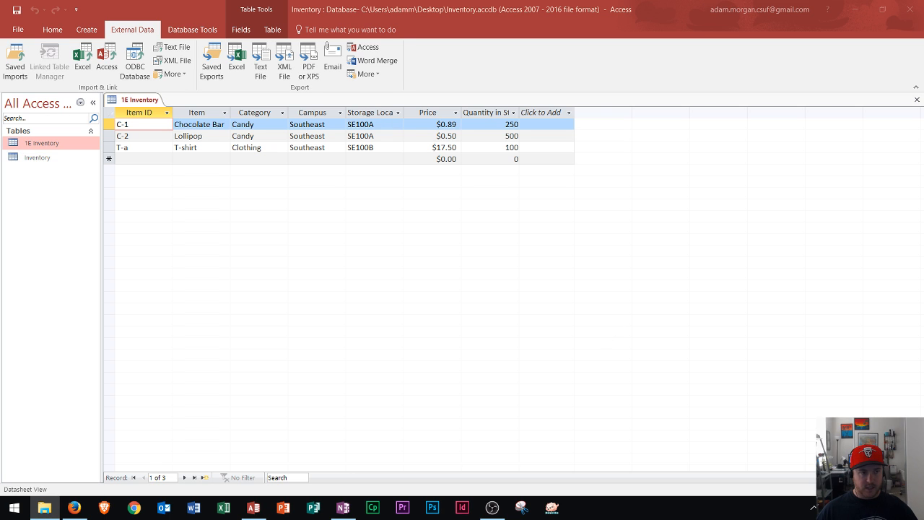
click(237, 61)
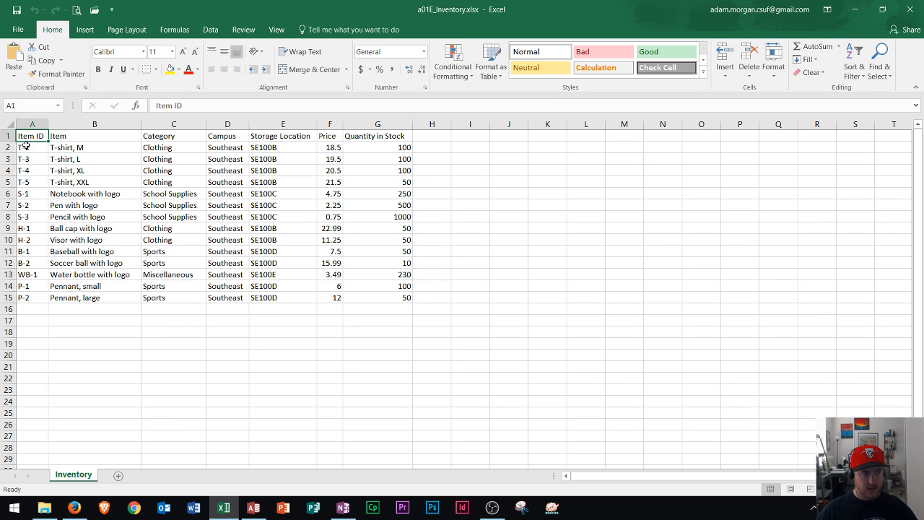
click(93, 136)
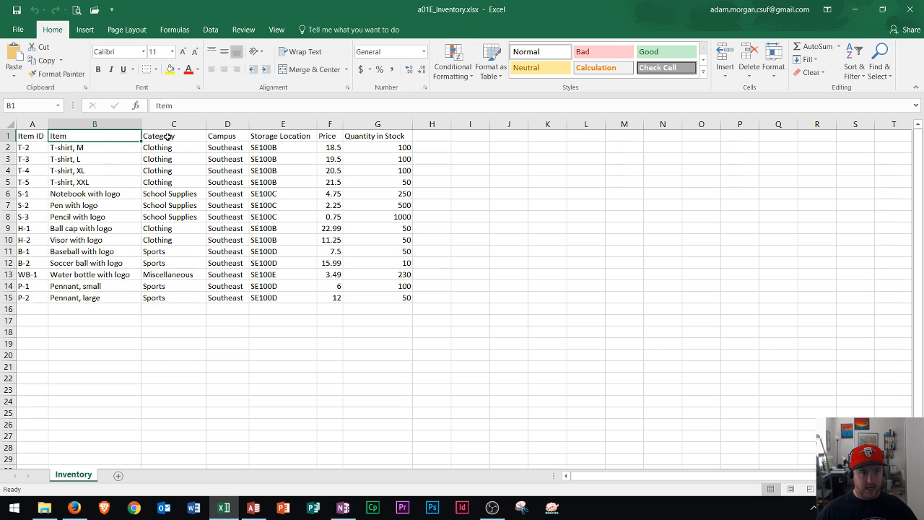
click(283, 136)
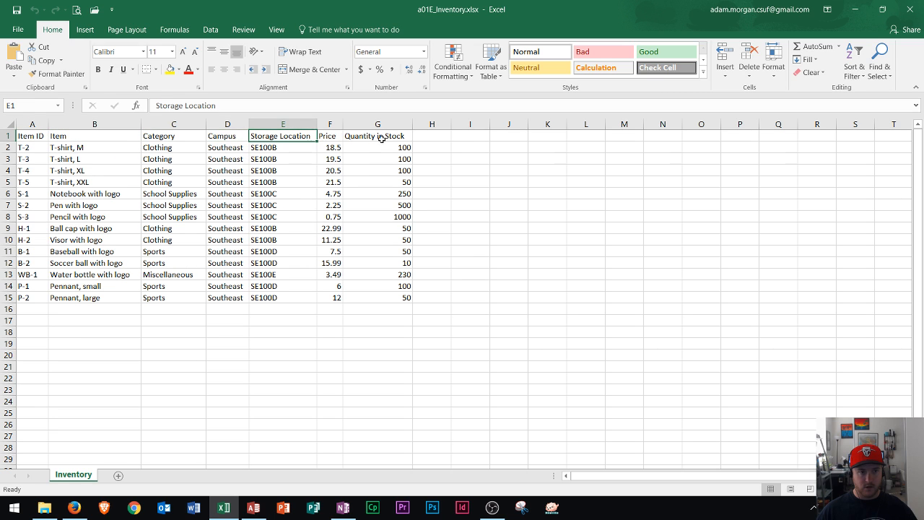
click(378, 136)
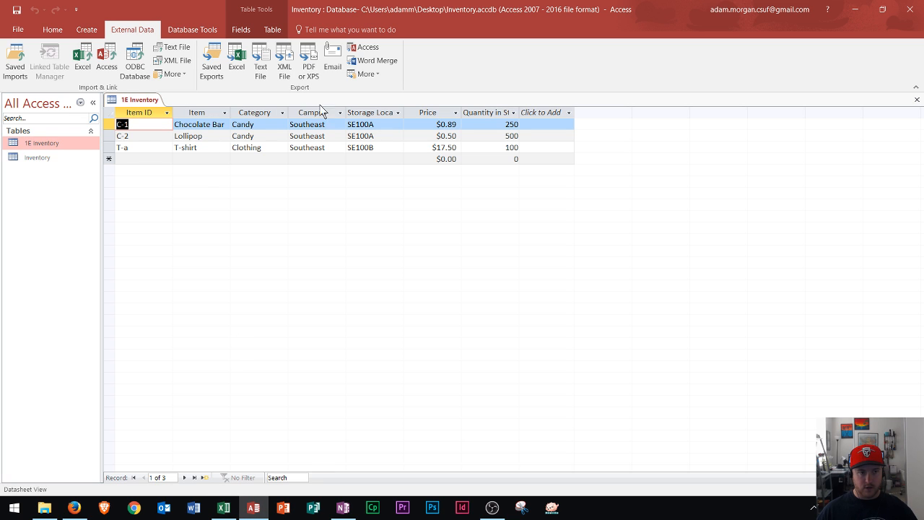
mouse_move(455, 116)
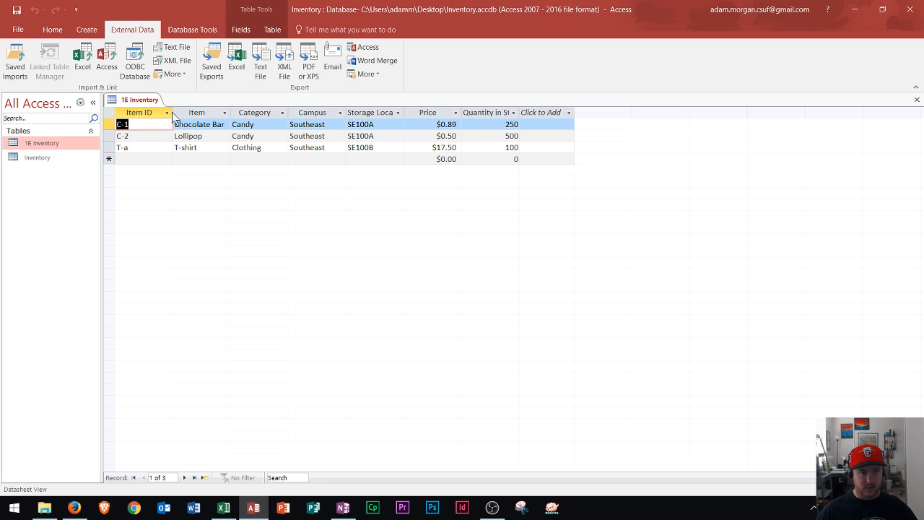
mouse_move(341, 162)
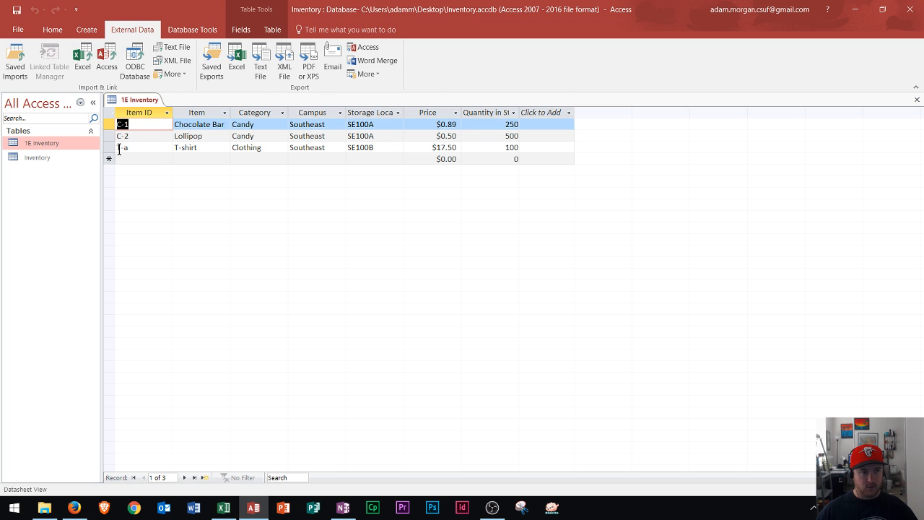
- Return to Access showing 1E Inventory's three records and go to the External Data options
click(222, 508)
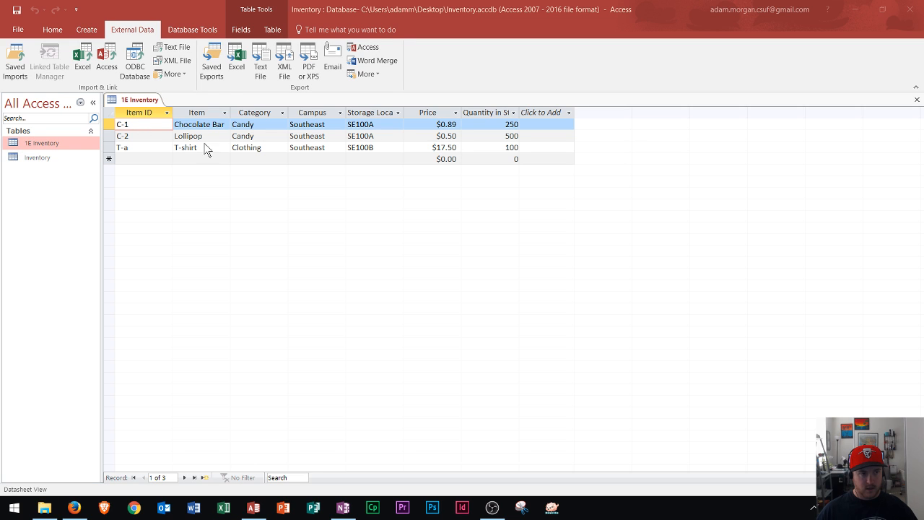
mouse_move(185, 156)
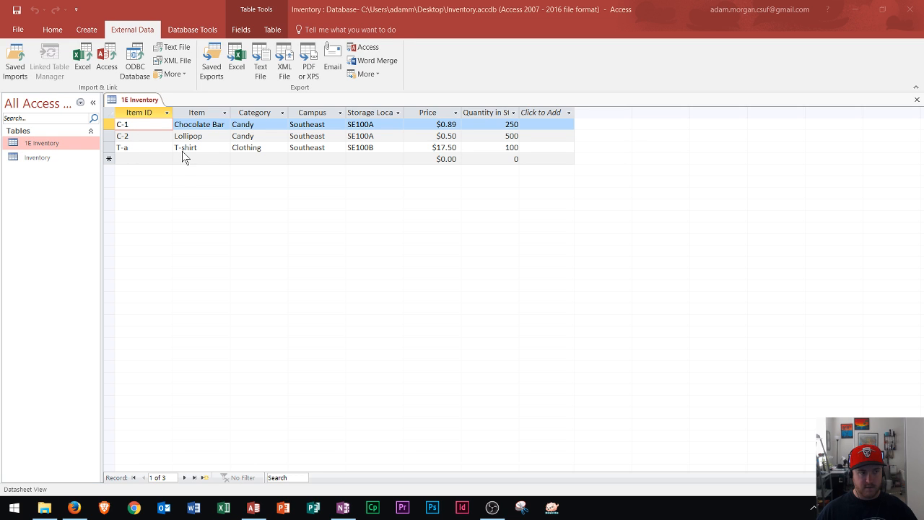
mouse_move(176, 160)
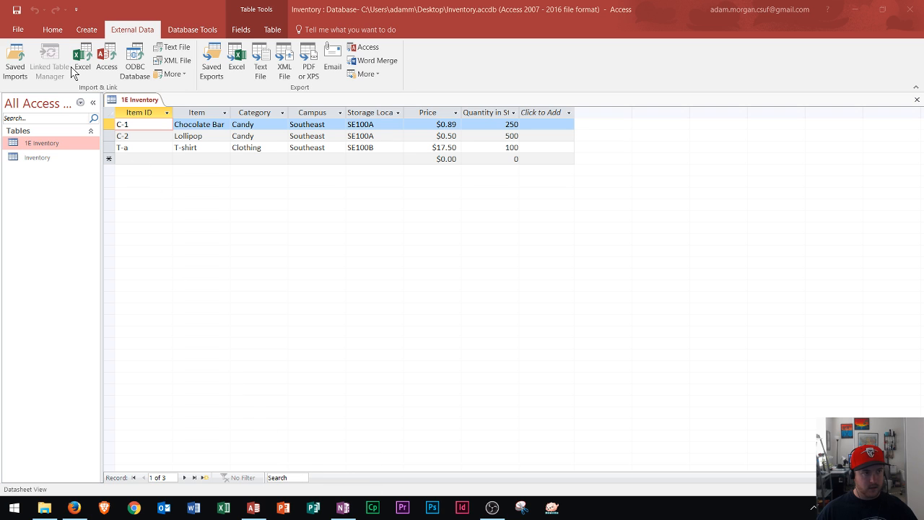
mouse_move(101, 35)
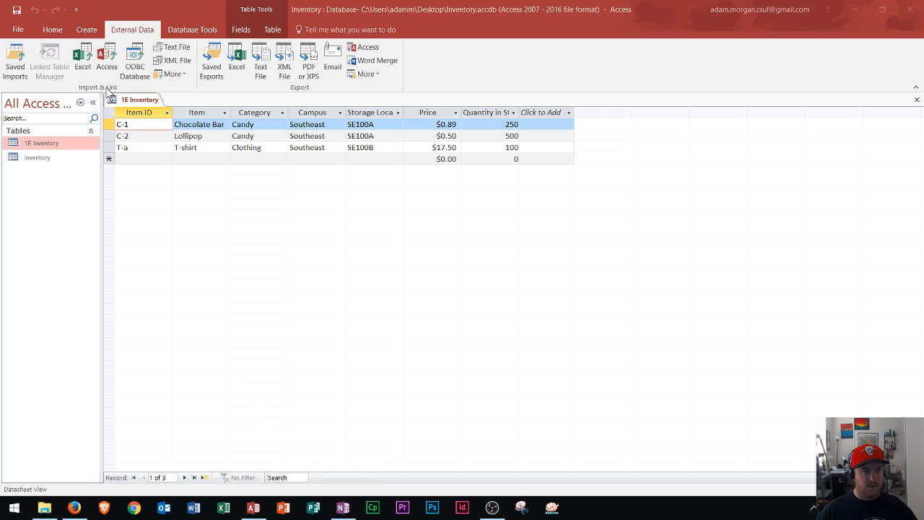
click(122, 124)
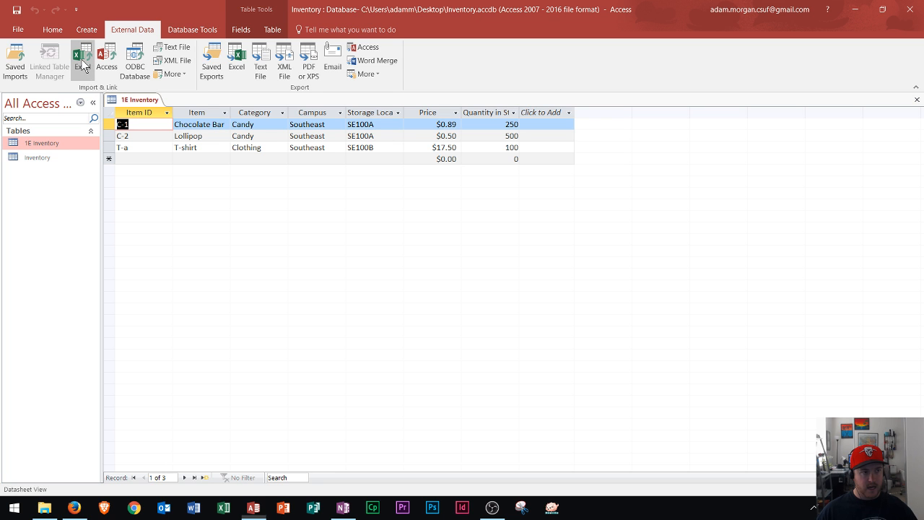
- Set a01E_Inventory.xlsx to append to 1E Inventory, then close the open 1E Inventory table
click(82, 57)
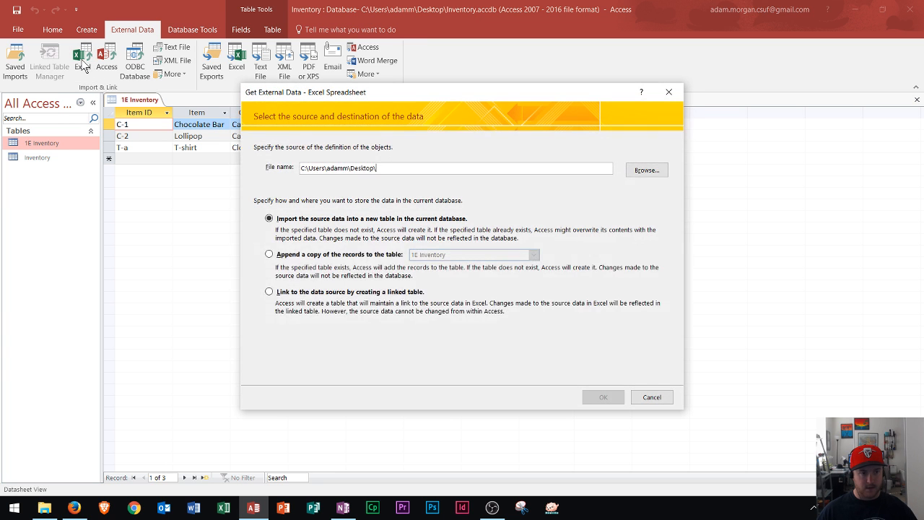
click(645, 171)
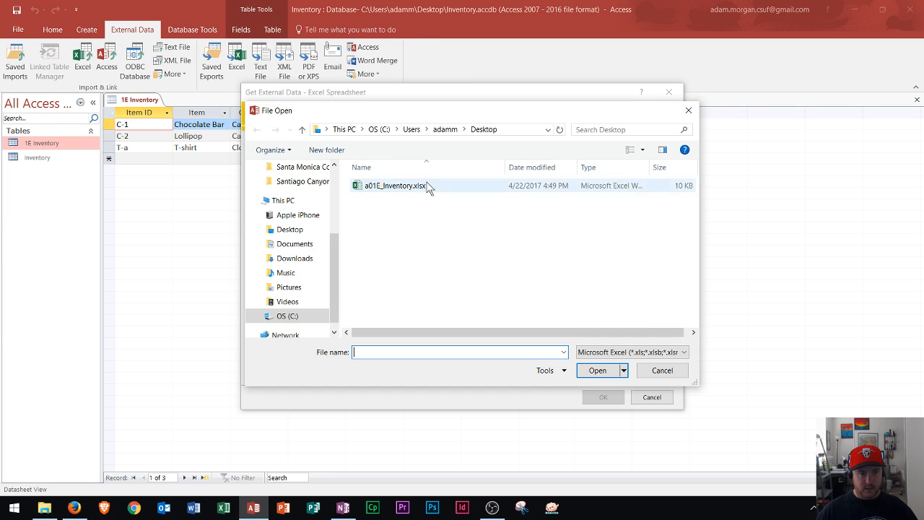
double_click(392, 185)
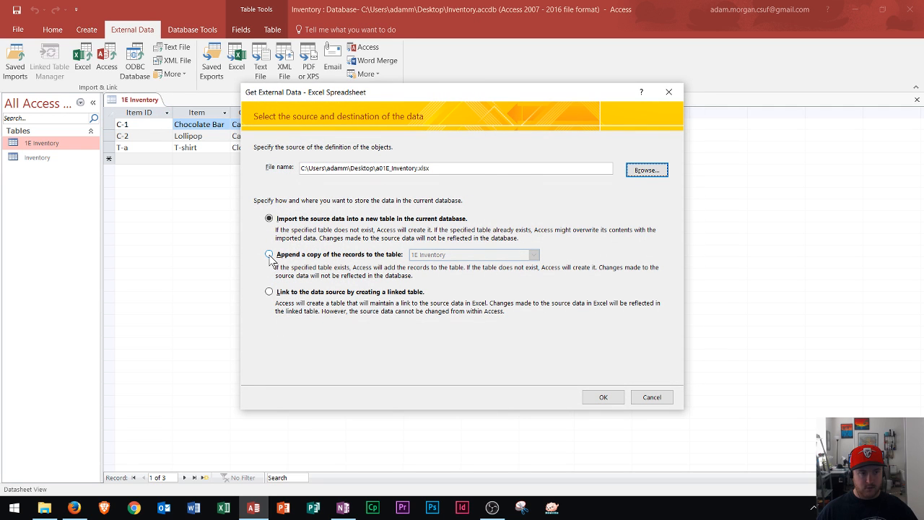
click(269, 254)
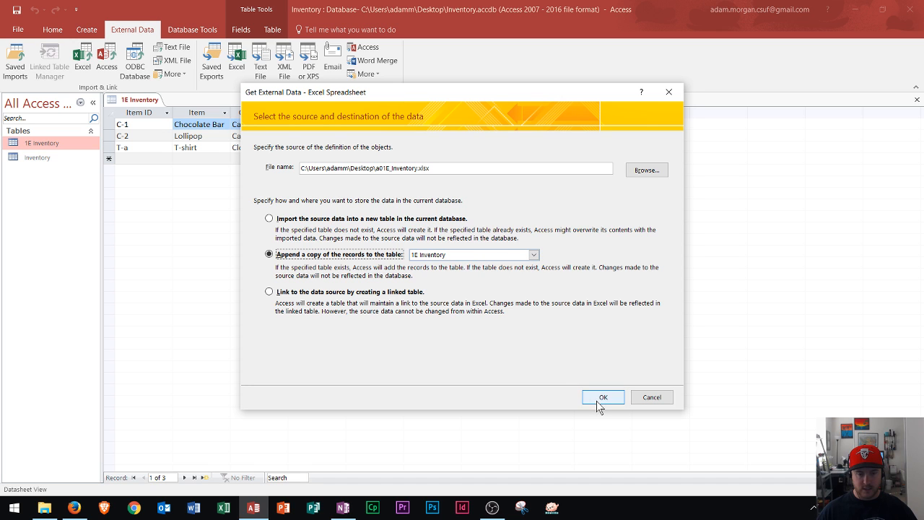
mouse_move(459, 357)
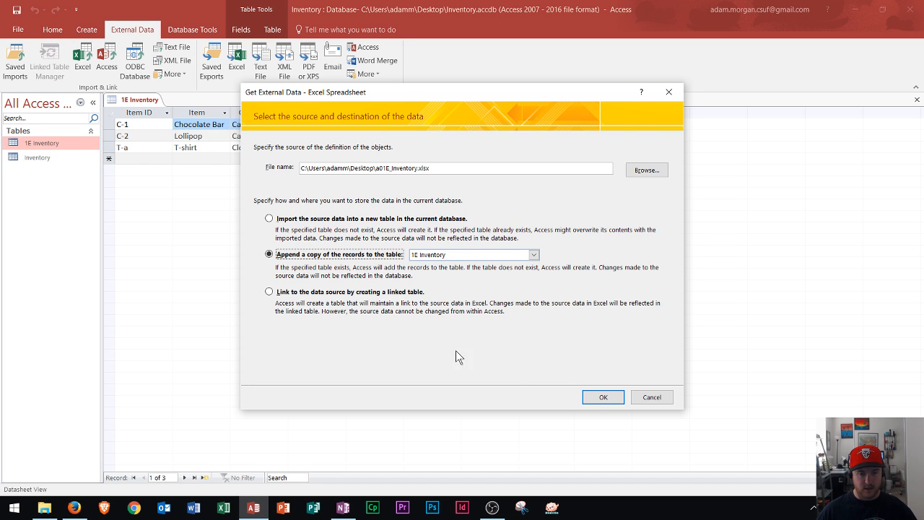
click(603, 397)
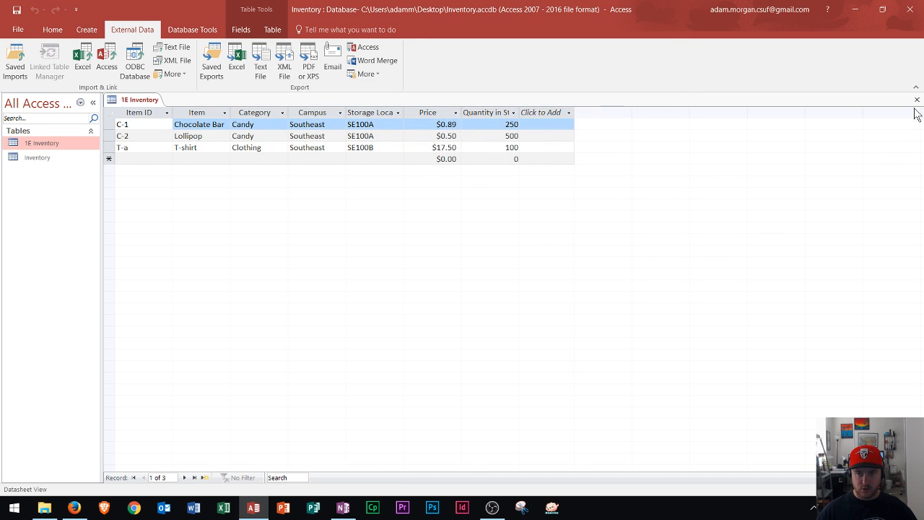
click(917, 98)
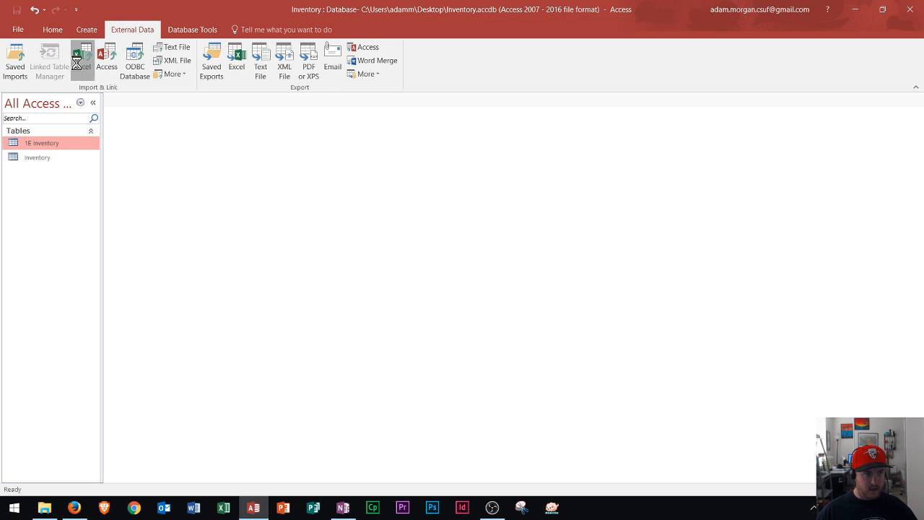
- Append the 14 spreadsheet records to 1E Inventory, finishing without saving import steps
click(82, 60)
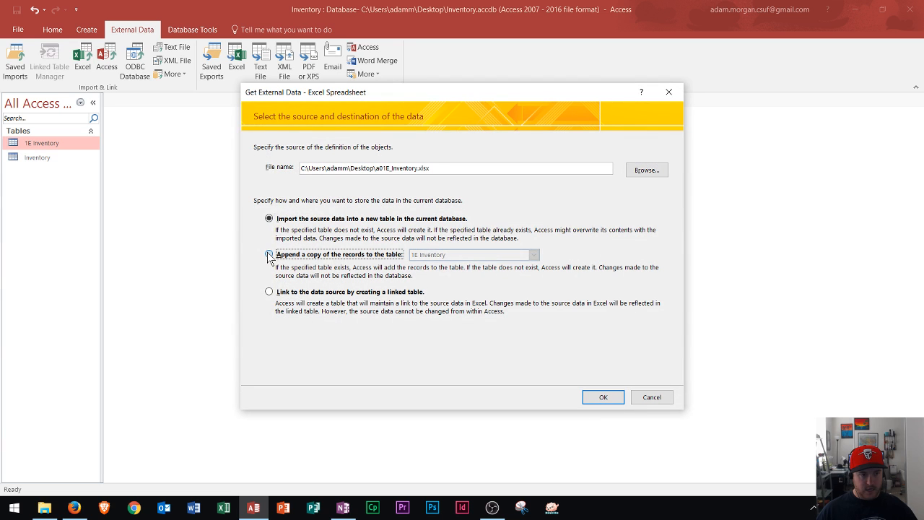
click(269, 254)
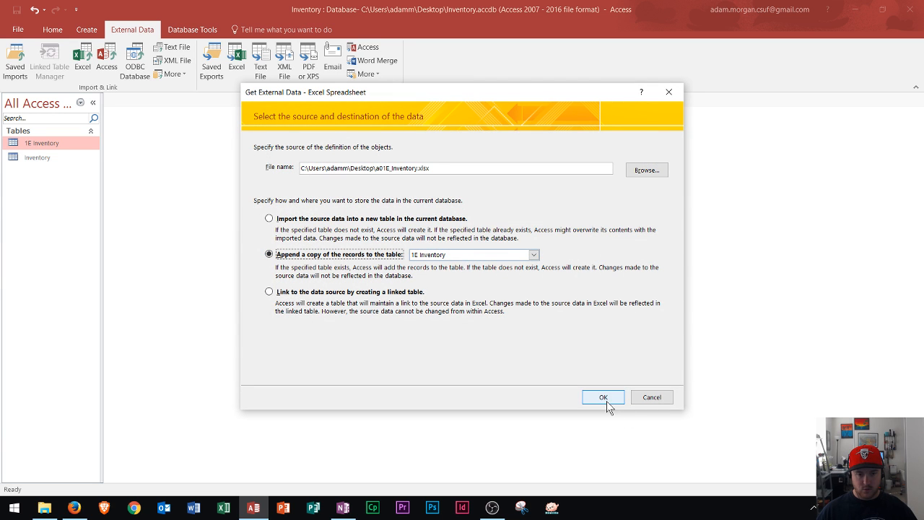
click(603, 397)
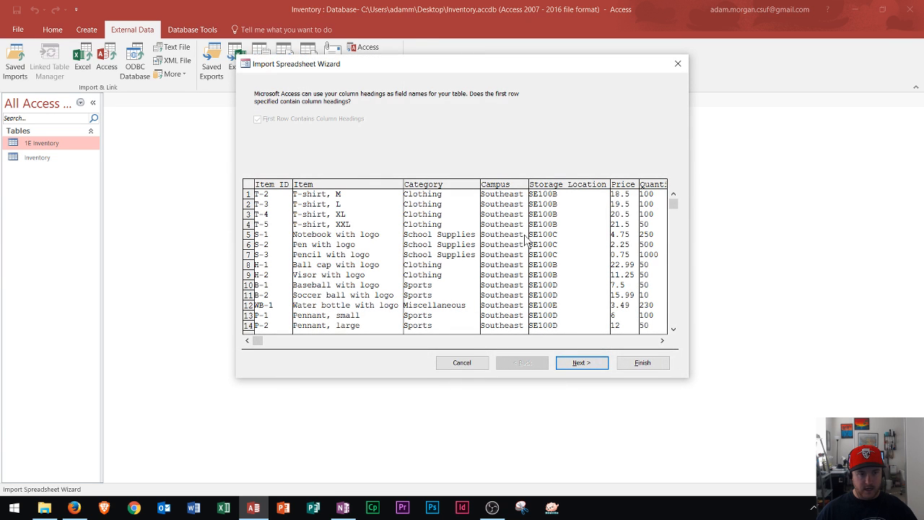
click(582, 363)
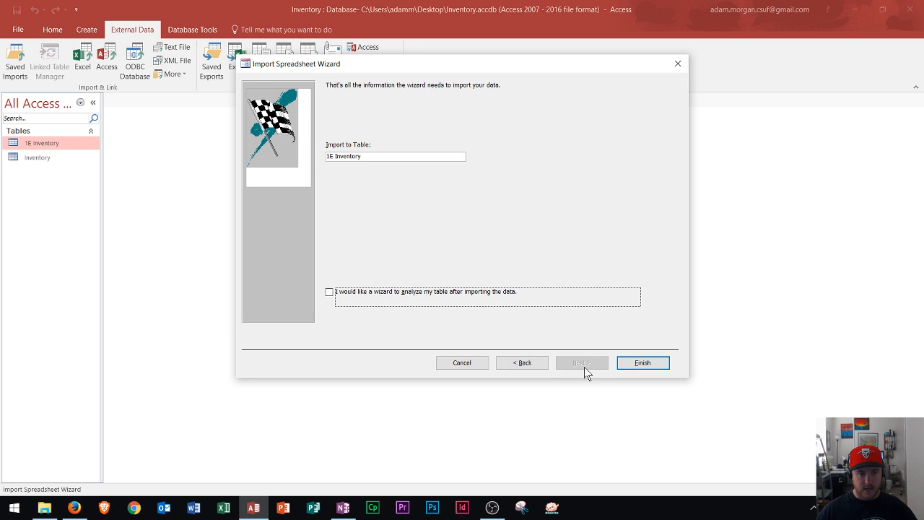
mouse_move(368, 166)
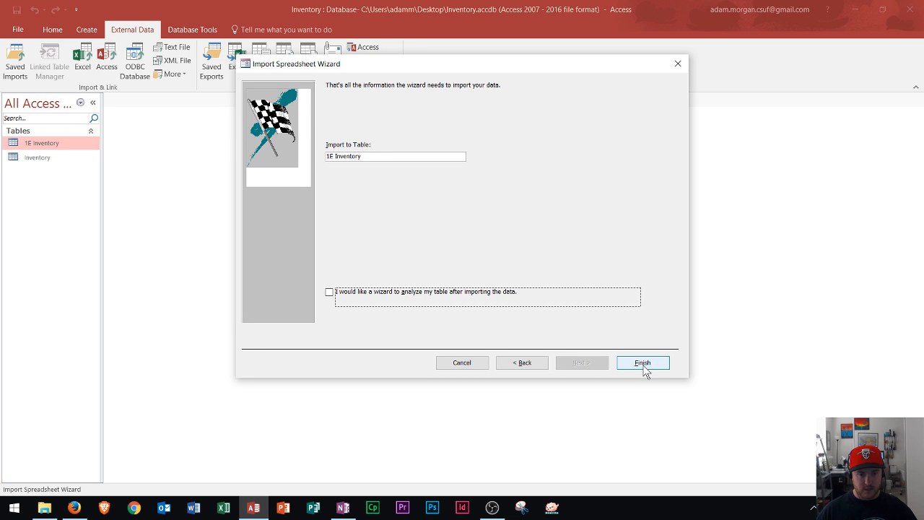
click(641, 362)
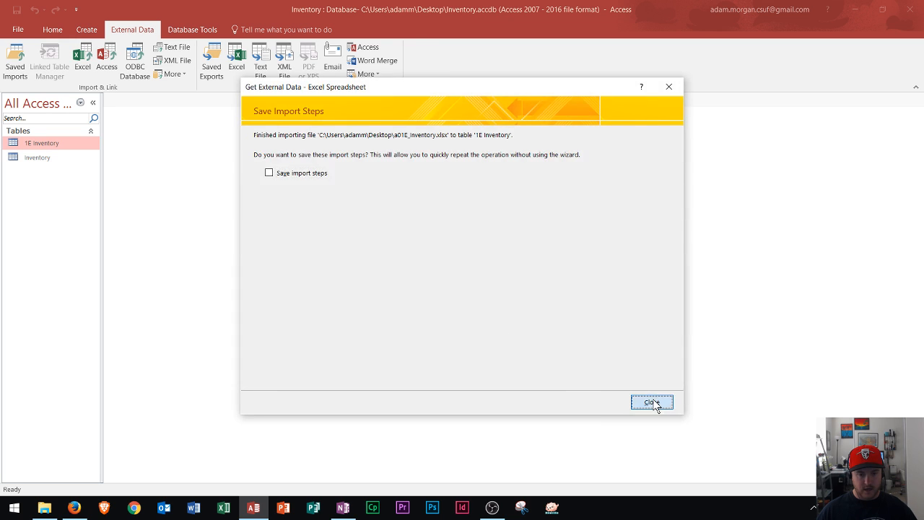
click(651, 401)
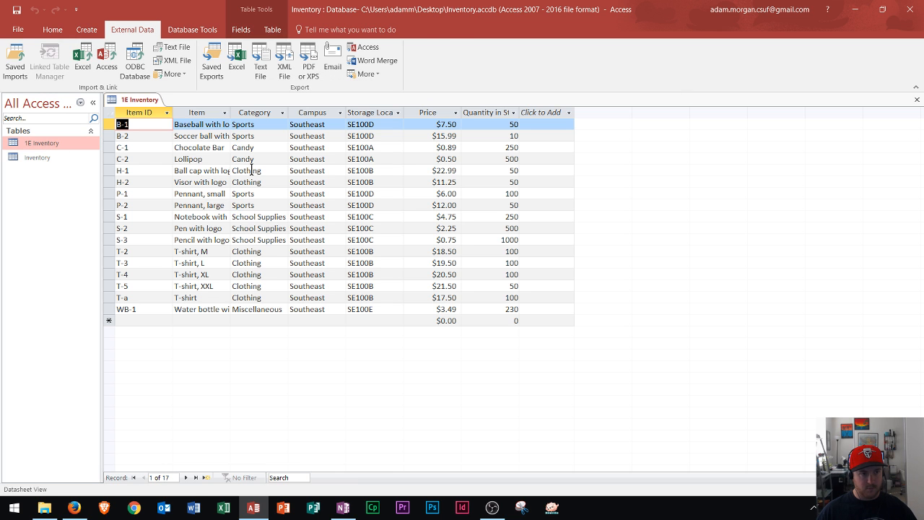
mouse_move(248, 316)
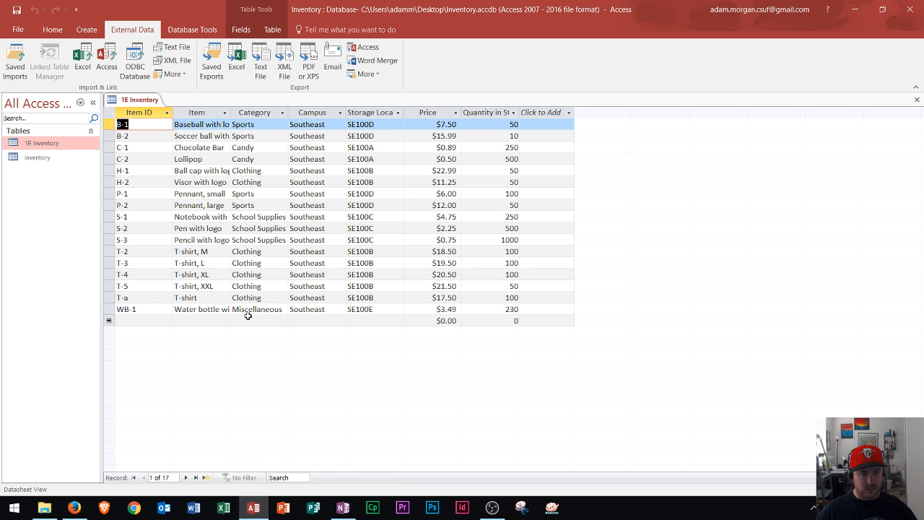
mouse_move(153, 159)
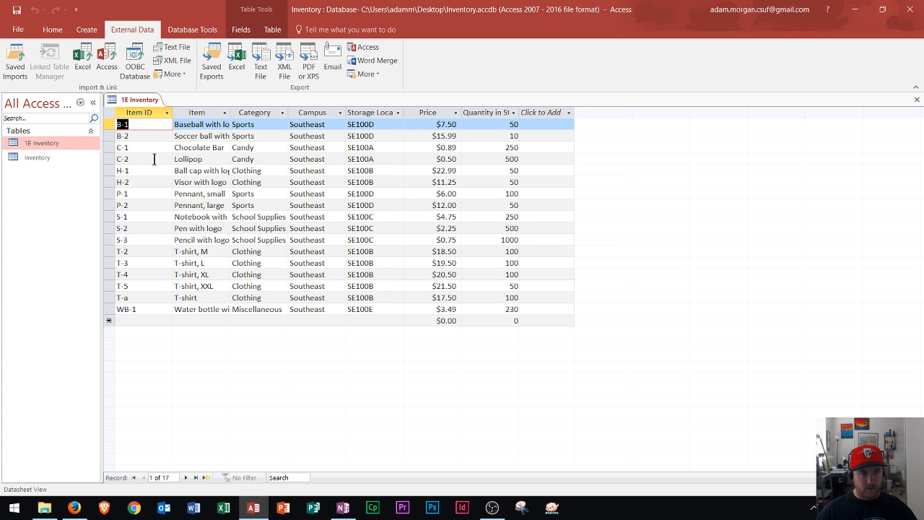
mouse_move(379, 309)
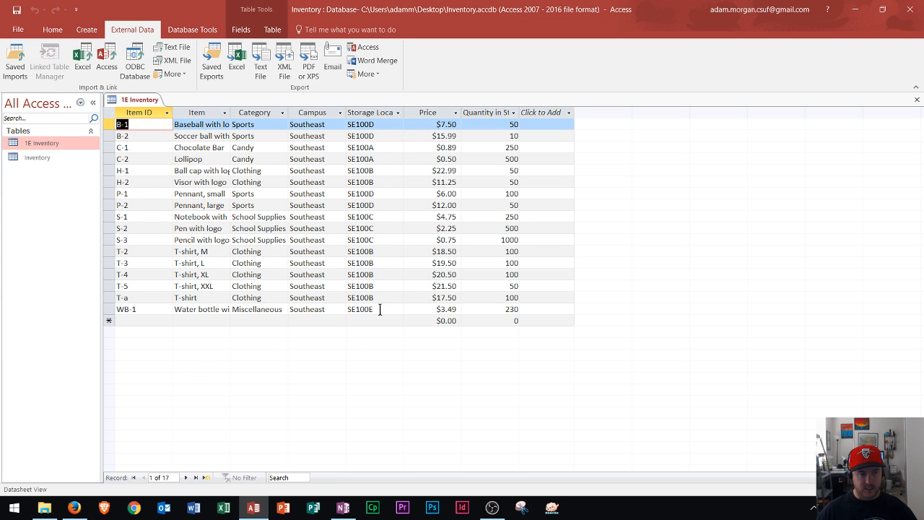